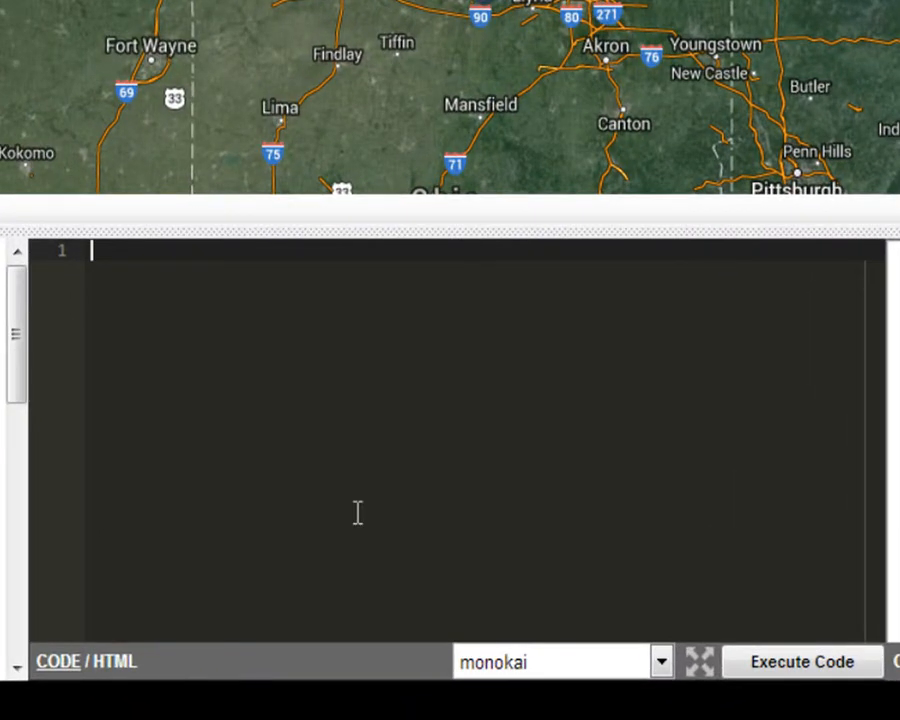
- Add sm.map.addListener for scribblemaps.MapEvent.OVERLAY_ADDED with a callback assigning var overlay = event.data
text(sm.)
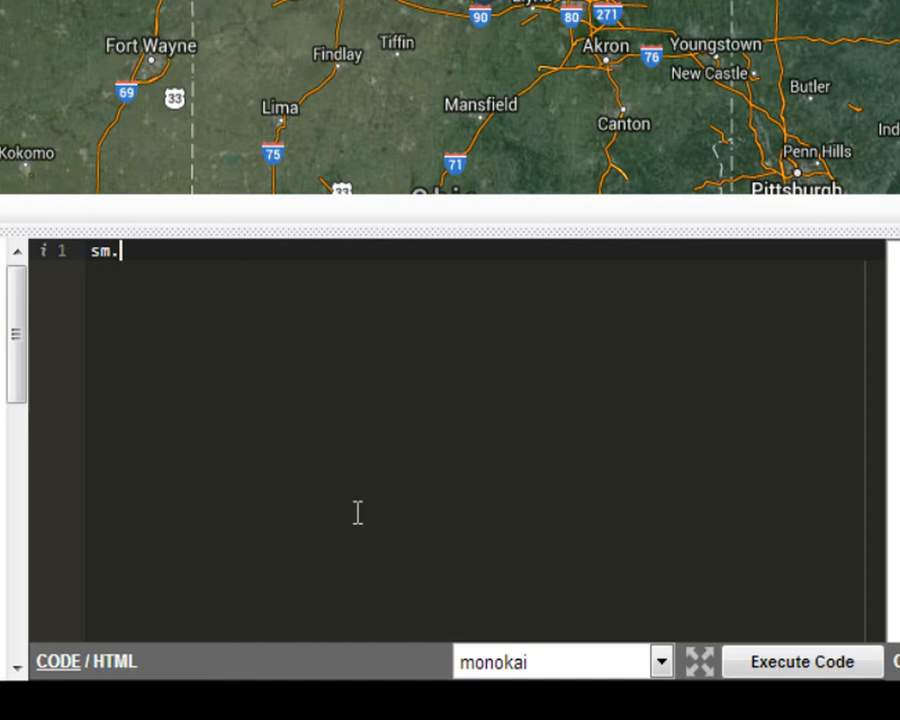
text(map.addLi)
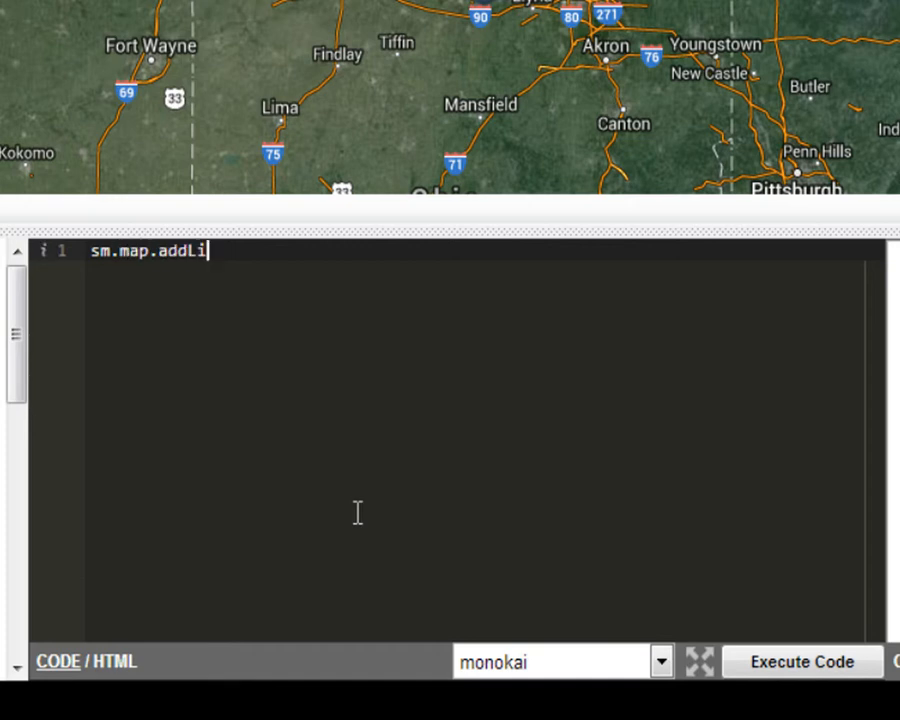
text(stener(scribblemaps.MapEvent.OVERLAY_ADDED, function(event))
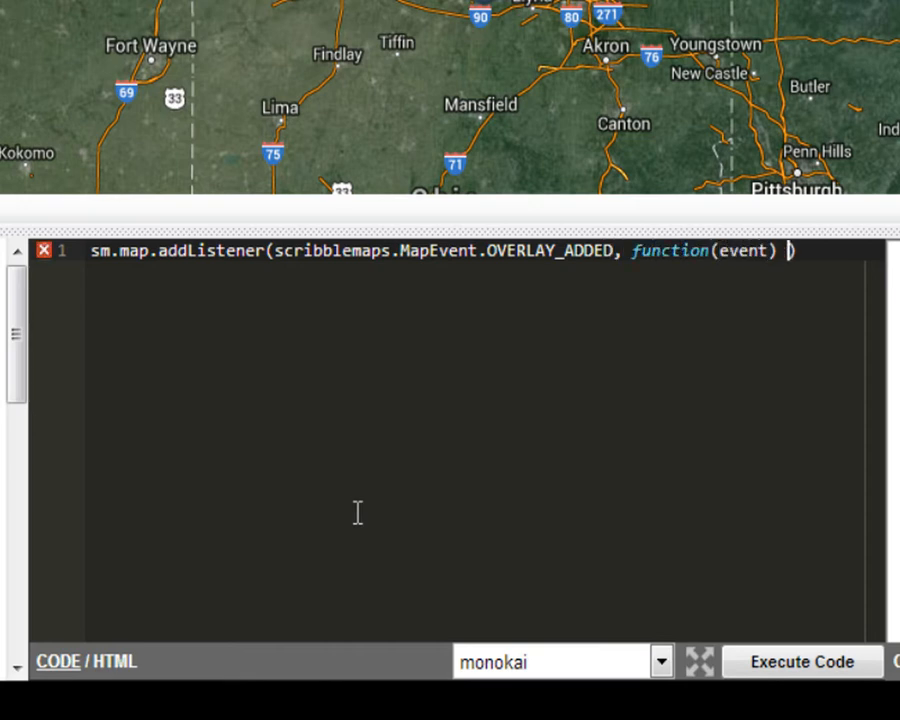
text({)
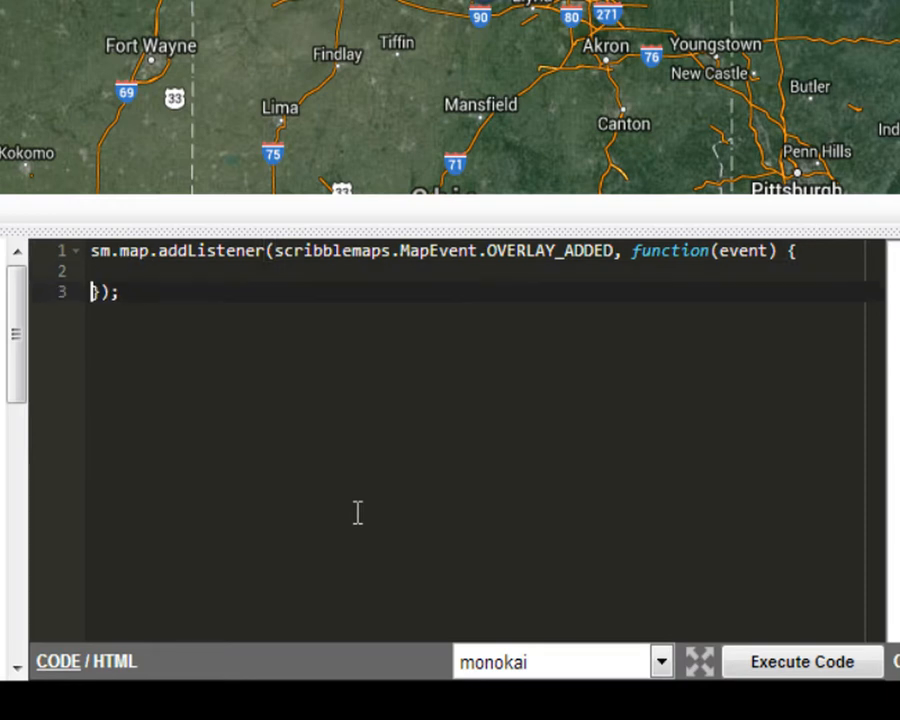
text(var)
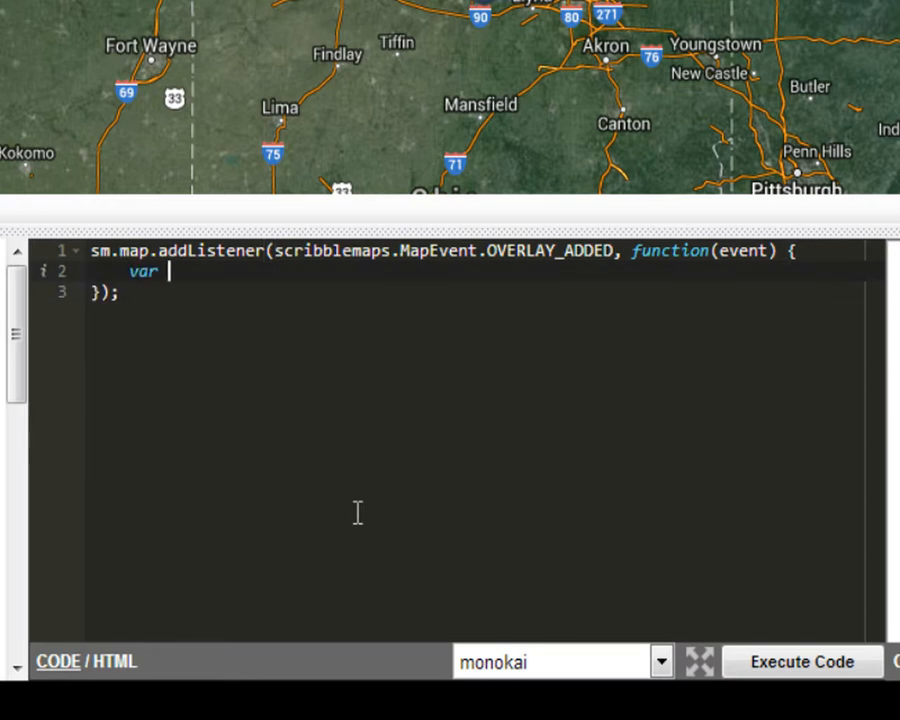
text(overlay = event.da)
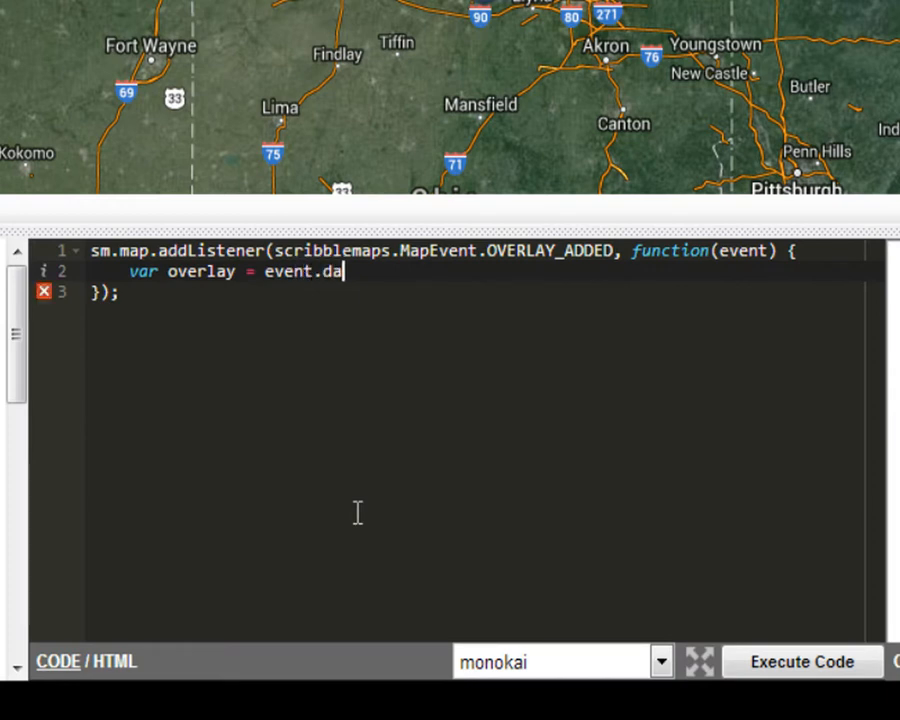
text(ta;)
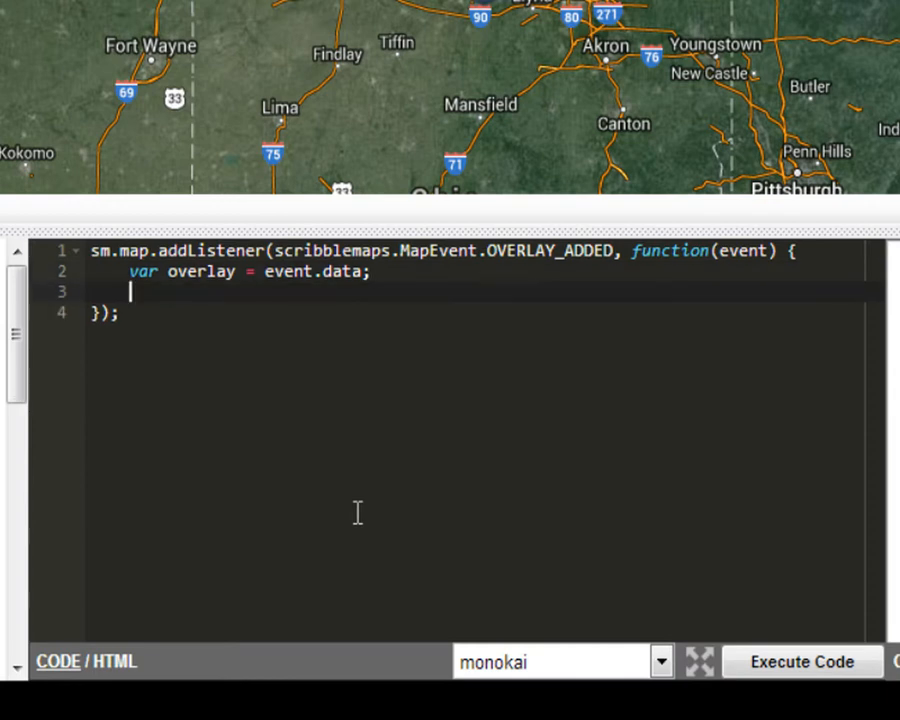
- Inside the handler set var coords = overlay.getCoords() and console.log(coords)
text(var coords =)
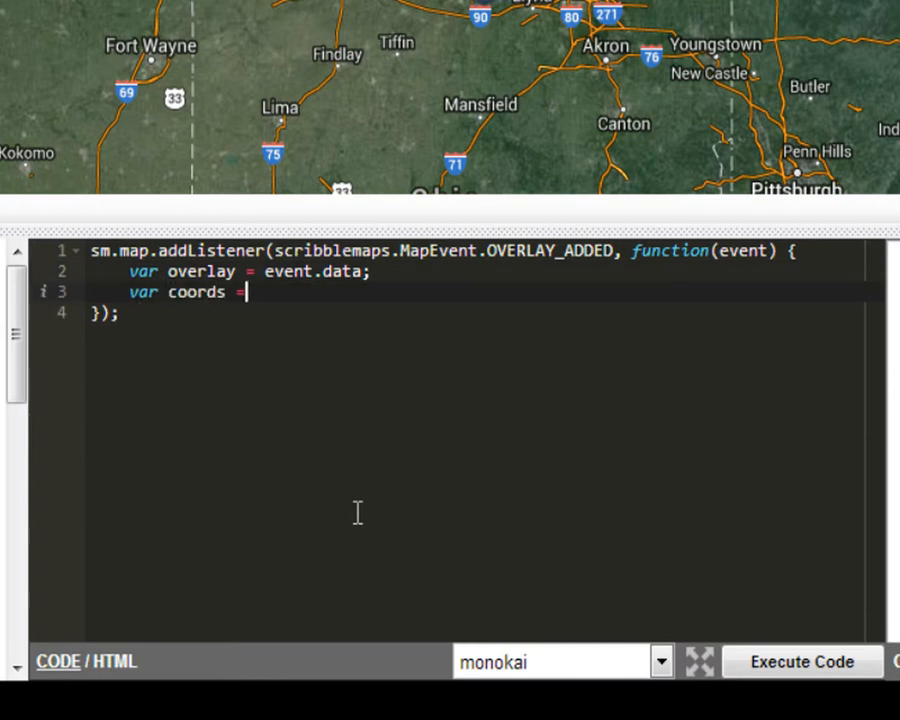
text(ov)
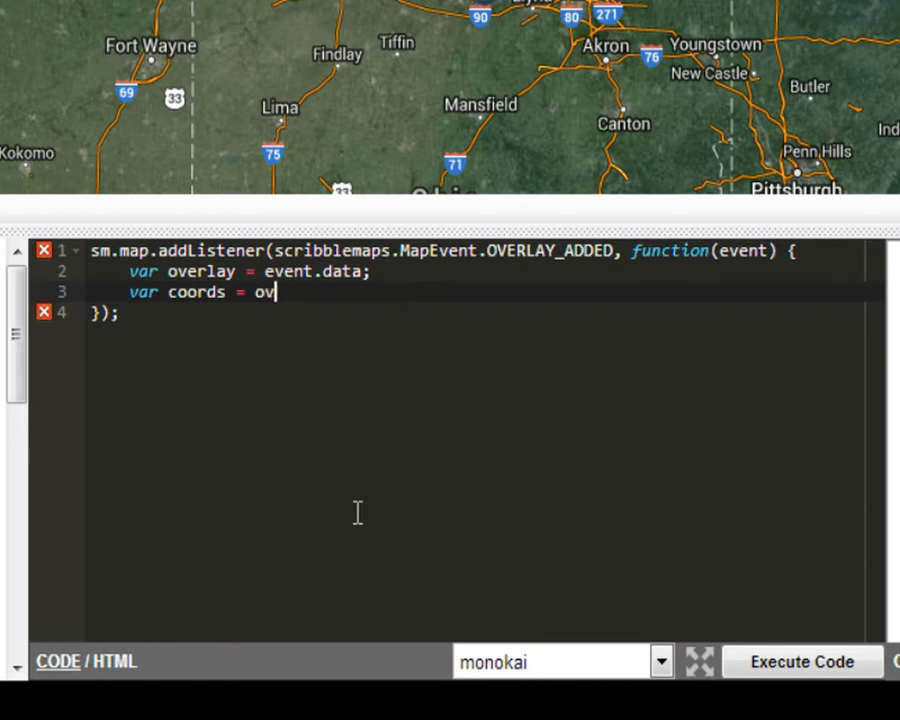
text(erlay.get)
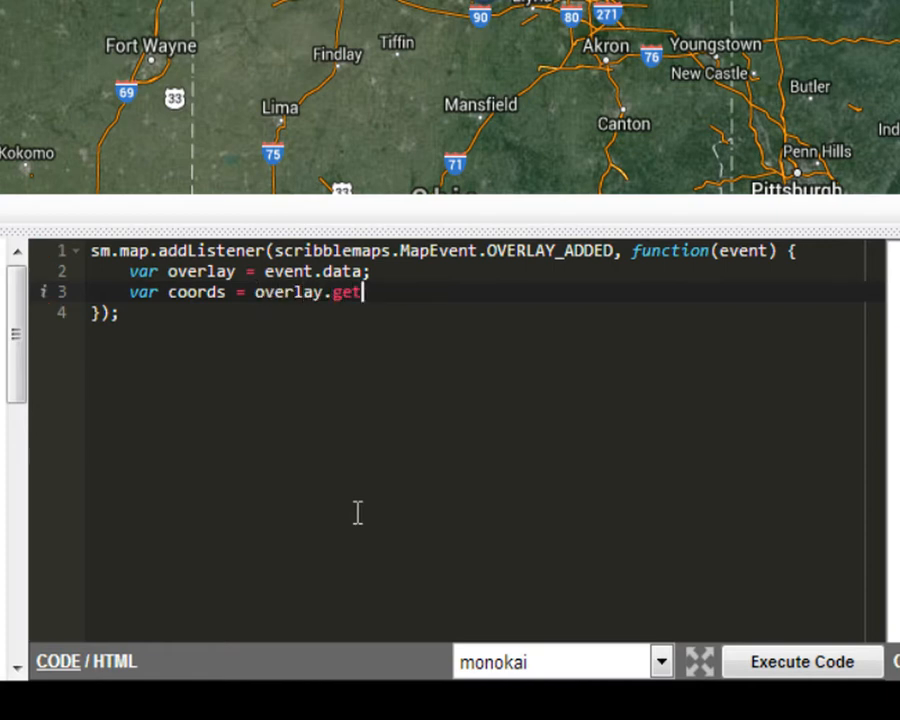
text(Coords();)
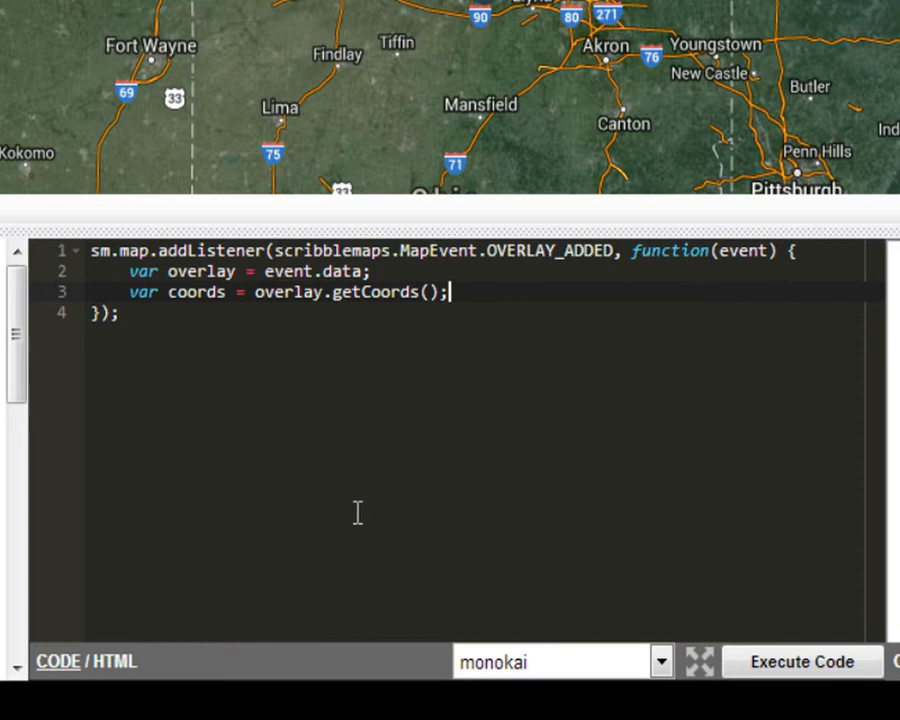
text(console.lo)
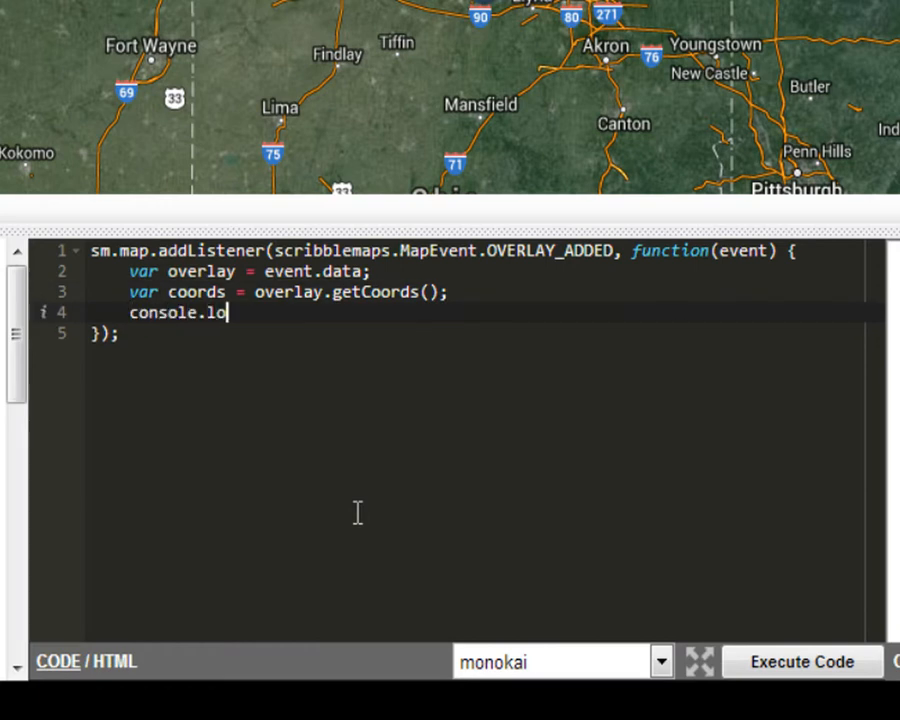
text(g(coords))
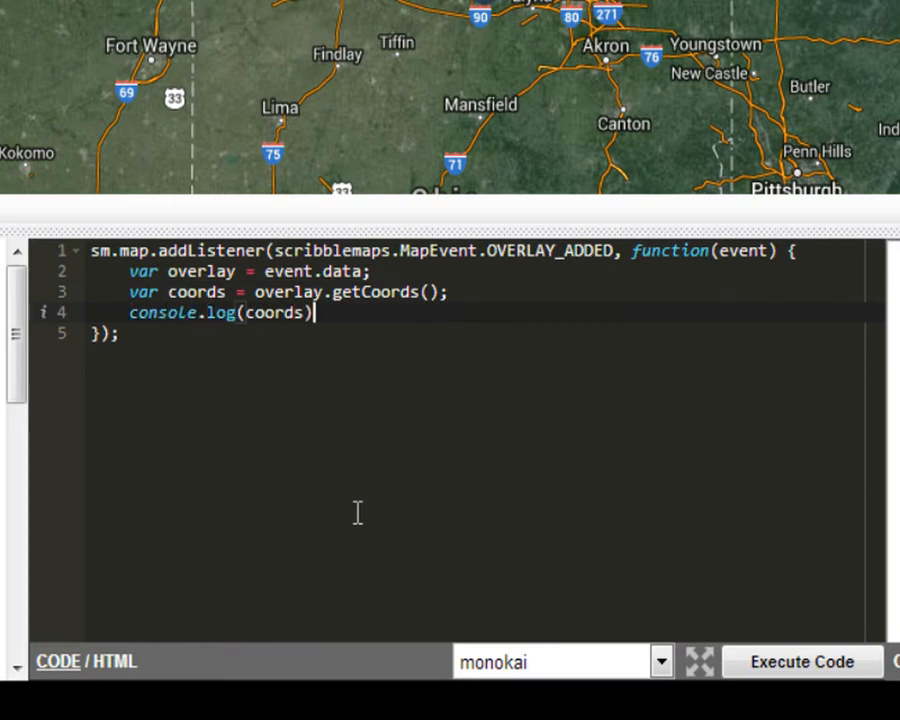
text(;)
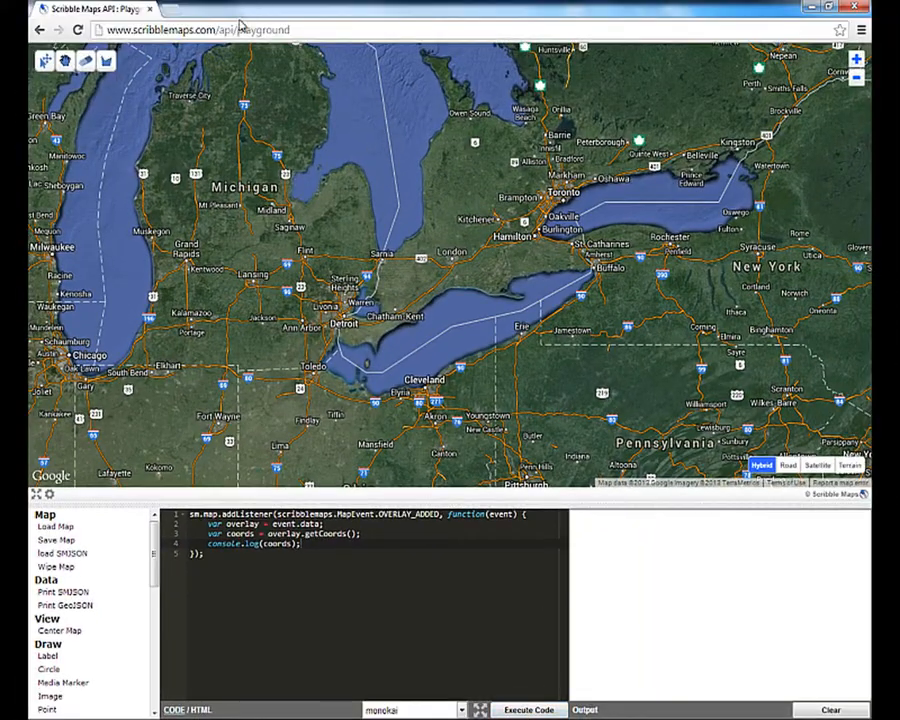
- Draw a short test line over northern Michigan and insert an empty first line in the editor
drag(280, 150, 320, 96)
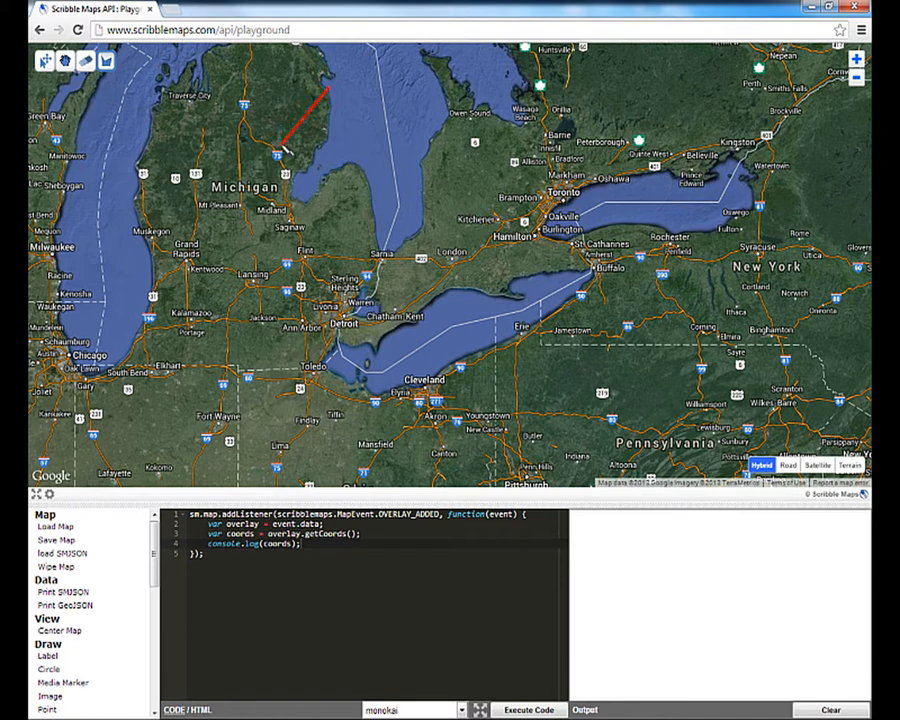
click(528, 708)
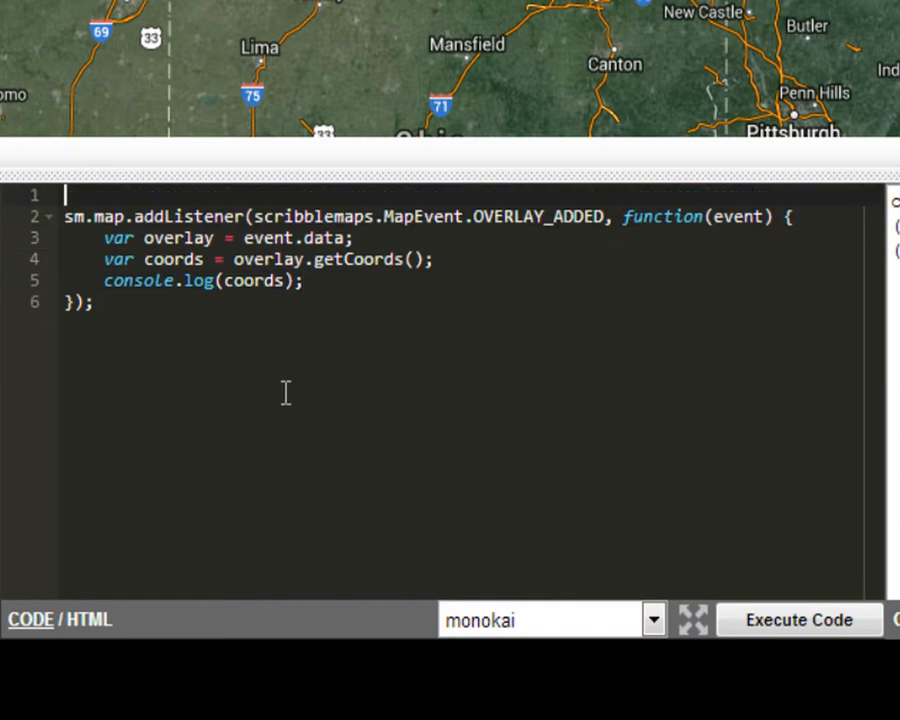
- Write sm.settings.clearListeners(); on the new first line of the script
text(sm.settings.clear)
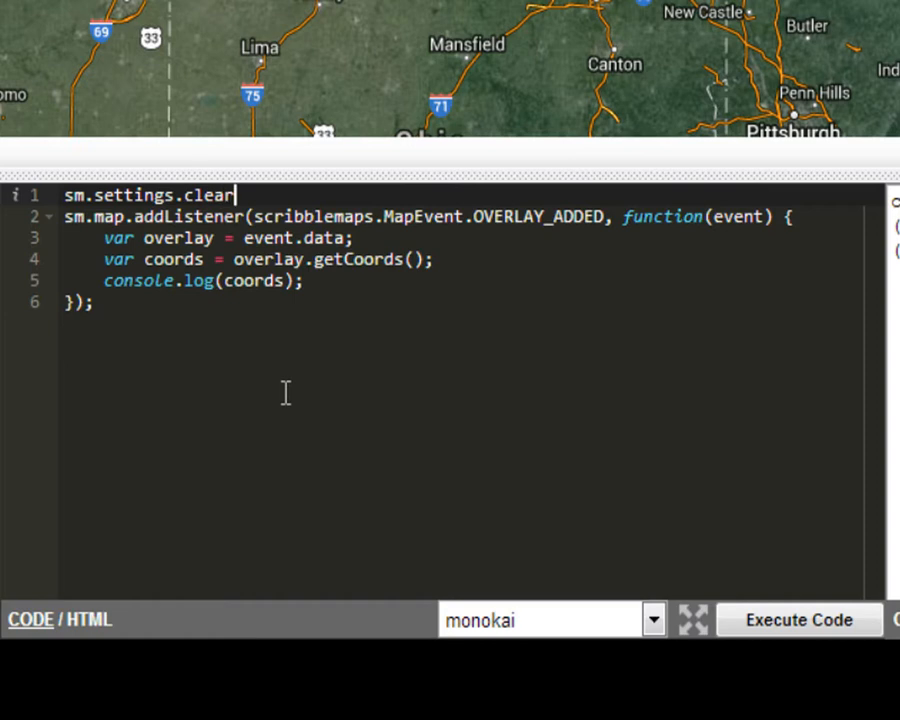
text(Listeners)
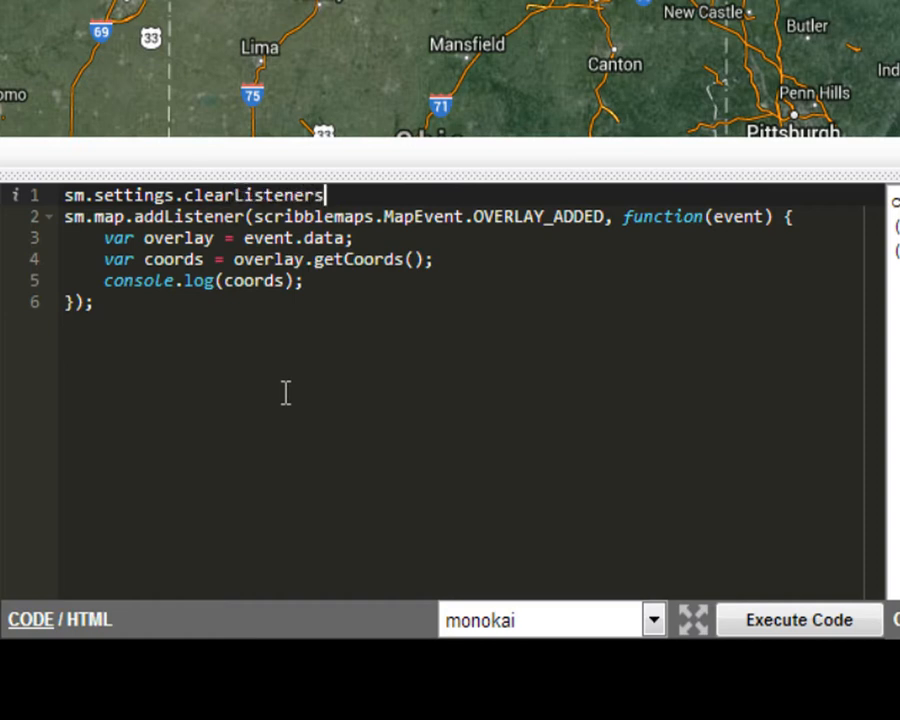
text(();)
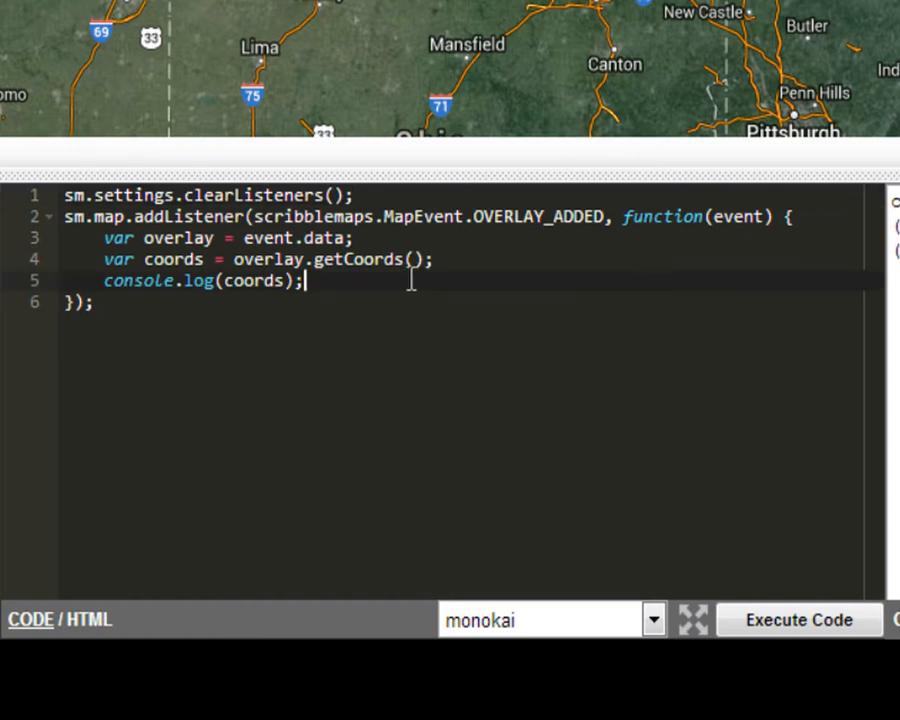
- Add sm.ui.showLoader("Loading Data"); followed by the comment //put ajax call here
text(sm)
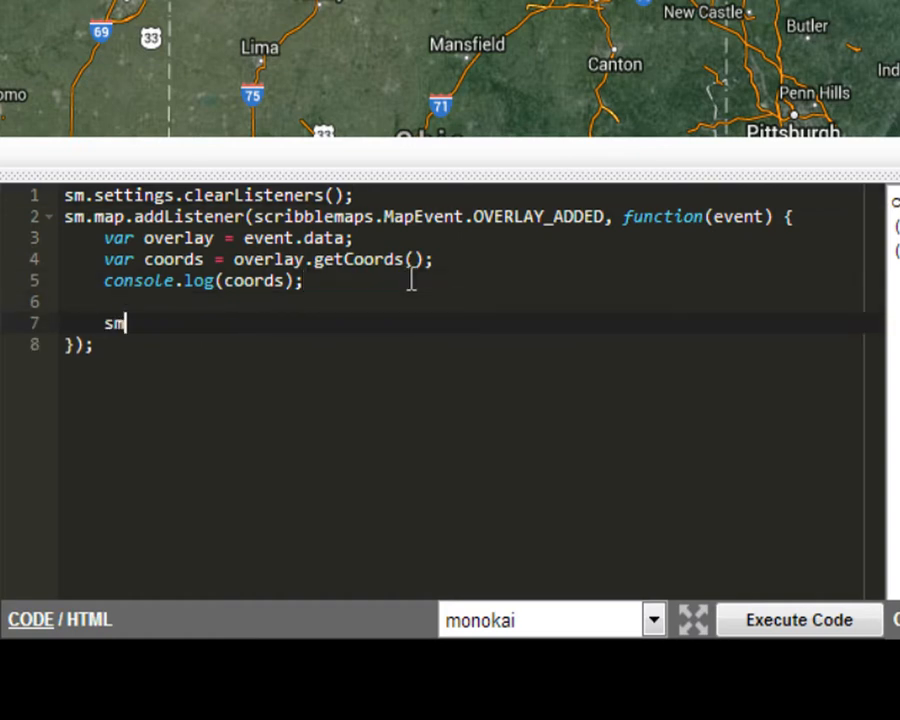
text(.ui.s)
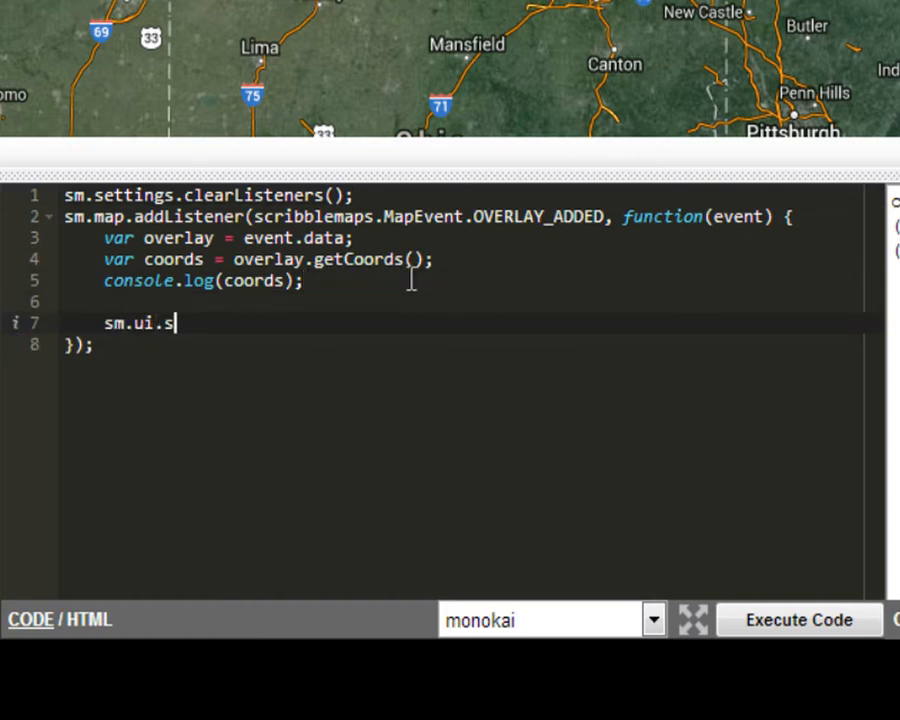
text(howLoader())
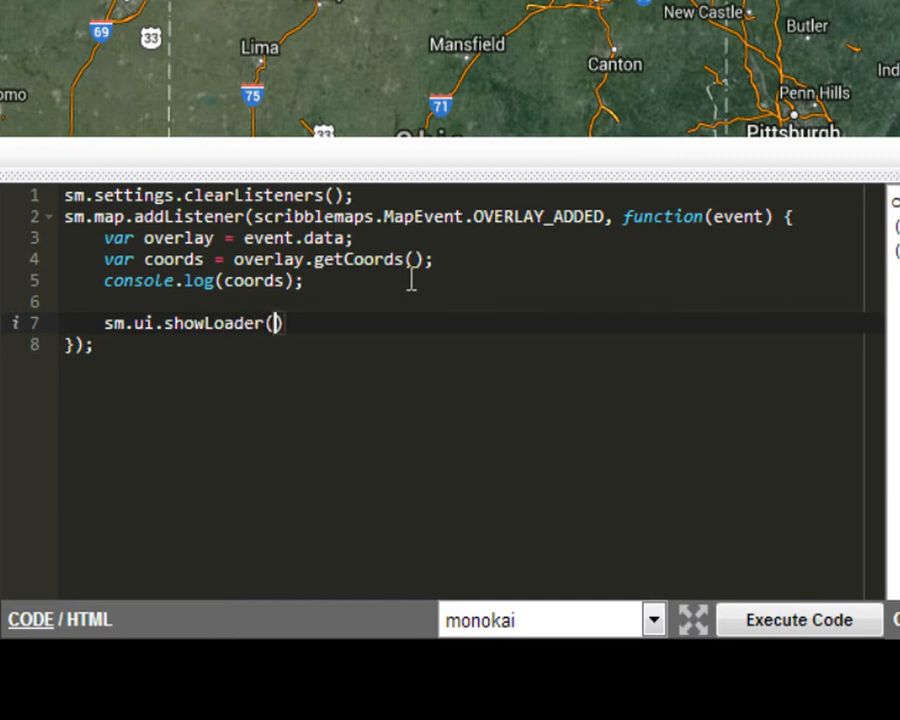
text("L)
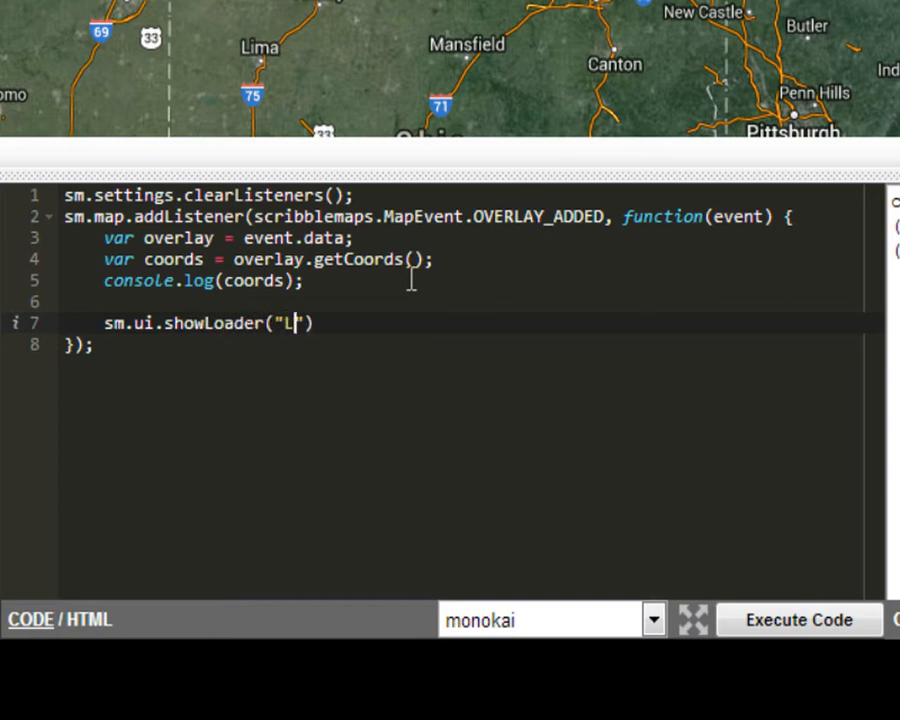
text(oading Data)
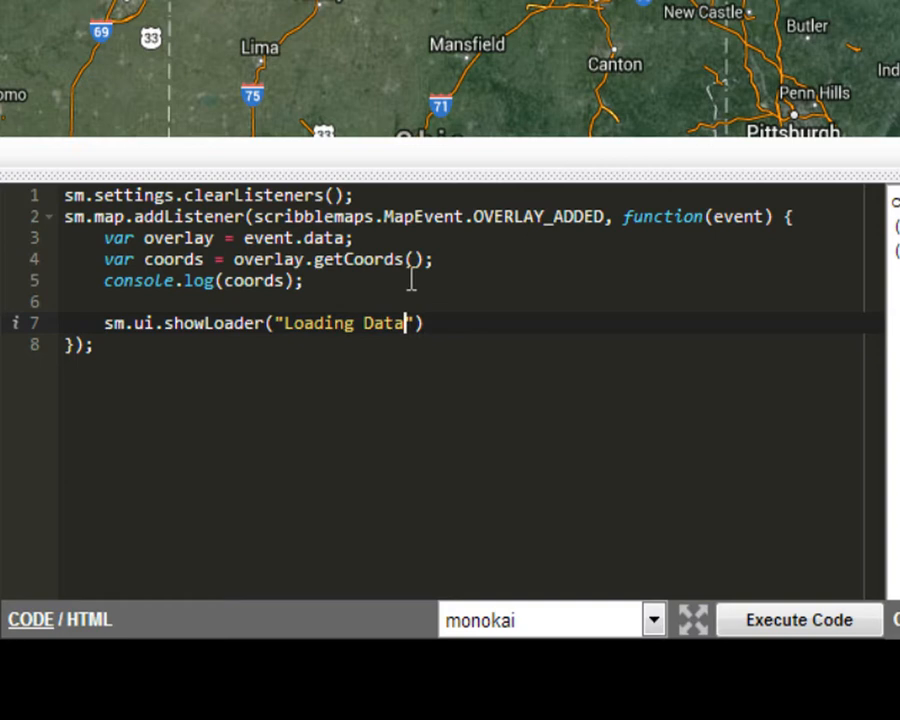
text();)
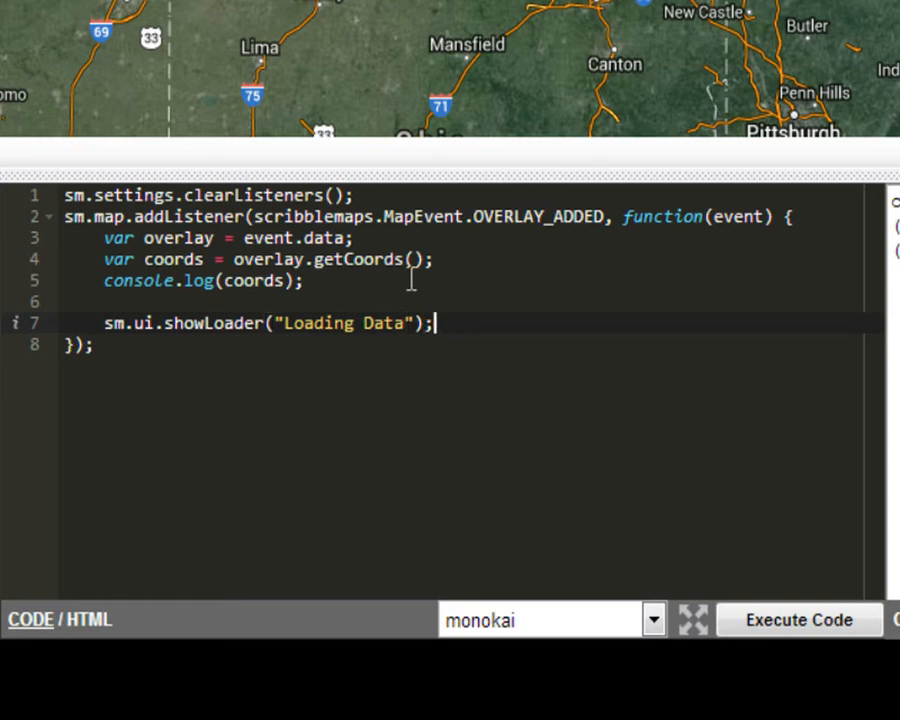
text(//put)
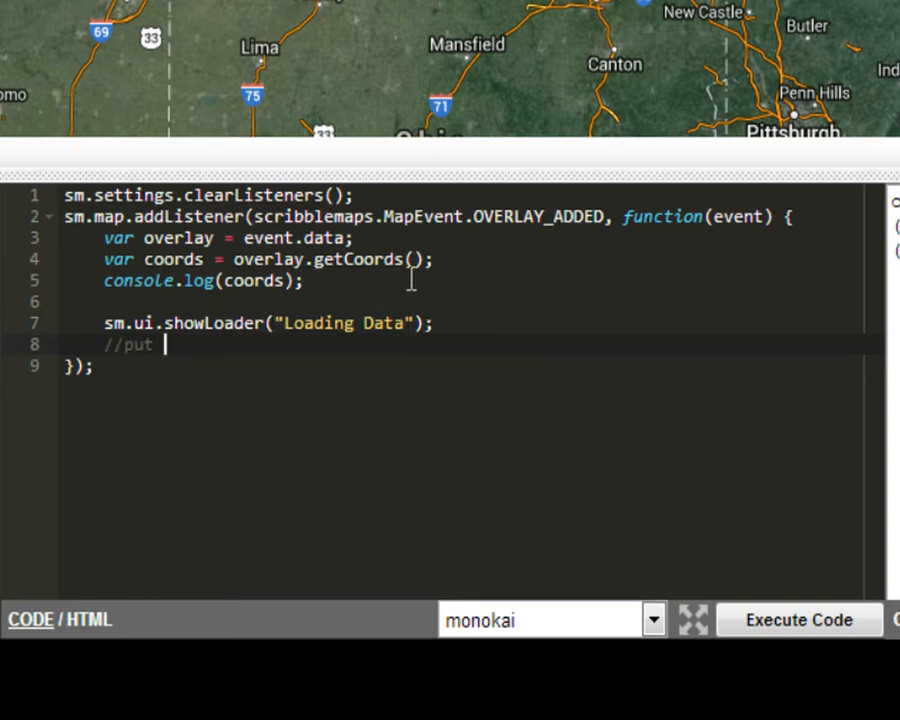
text(ajax call here)
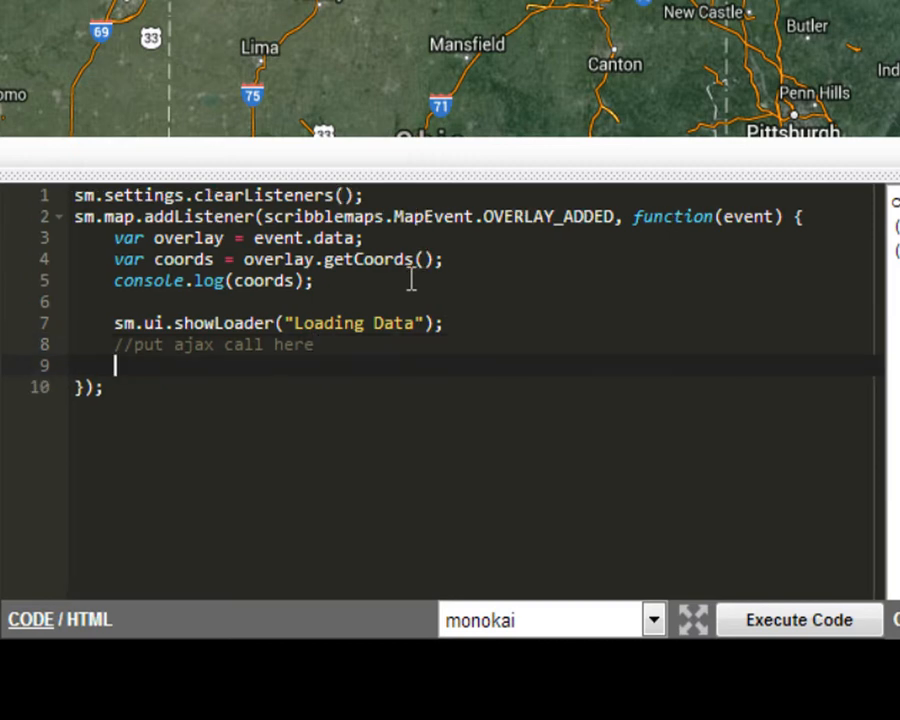
- Add a setTimeout whose function calls sm.ui.hideLoader(); after 1500 ms
text(setTimeout(func))
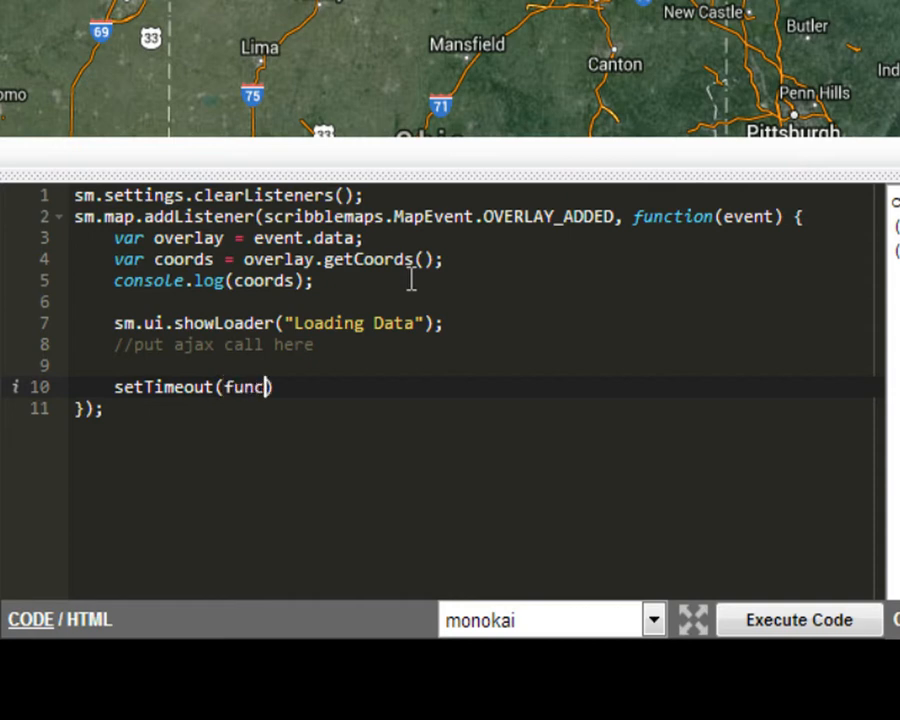
text(tion)
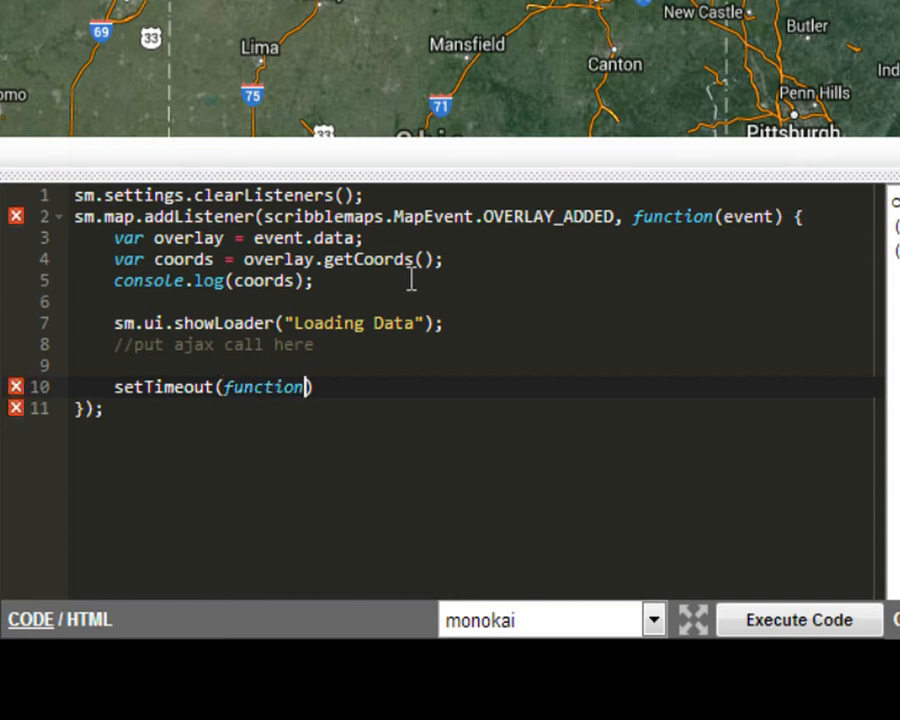
text(())
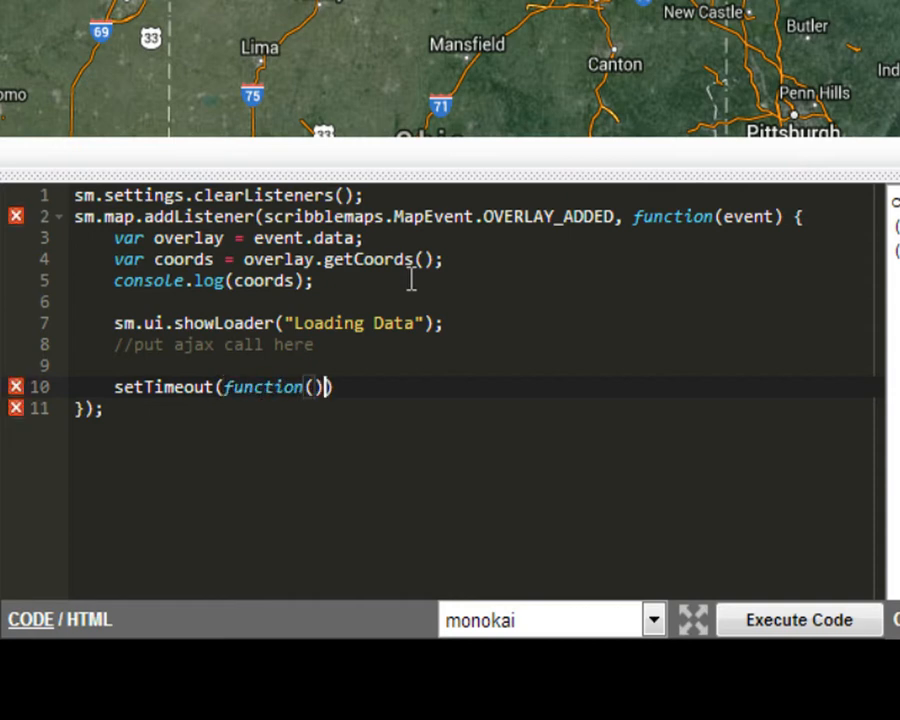
text({)
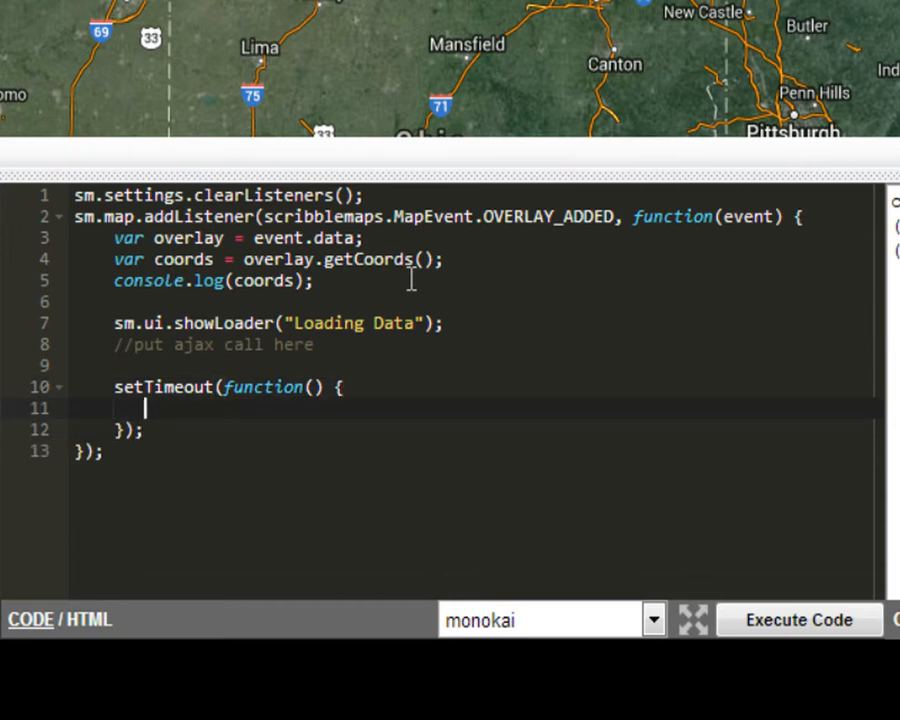
text(sm.ui)
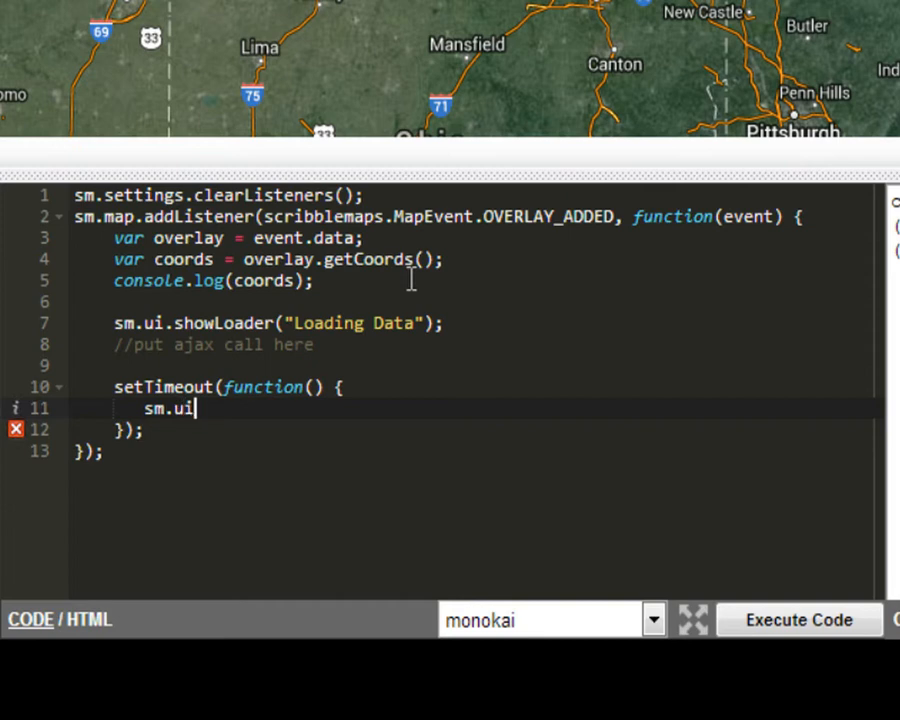
text(.hide)
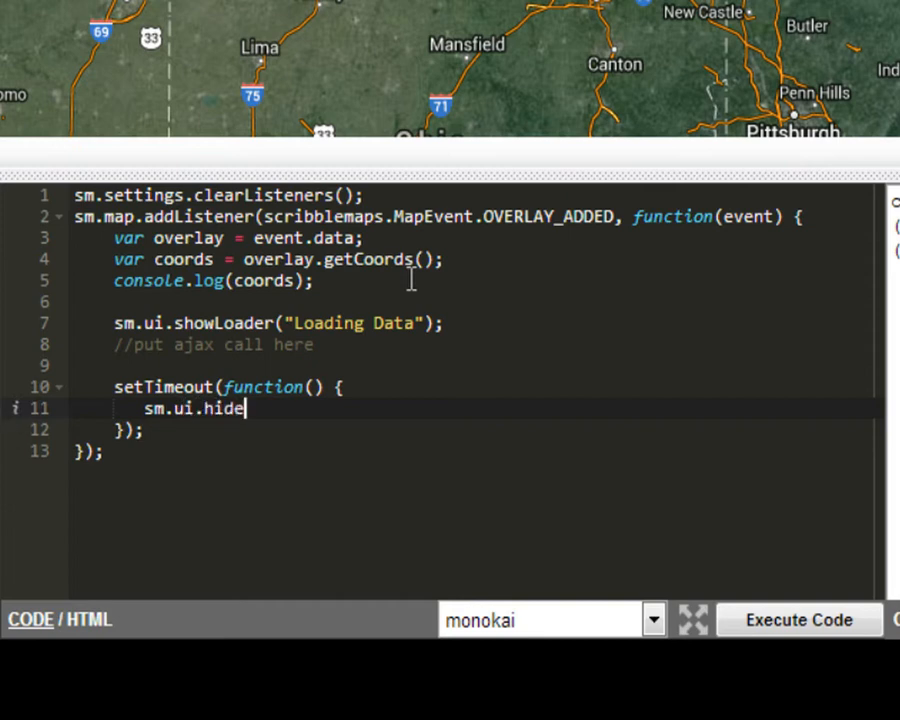
text(Loader();)
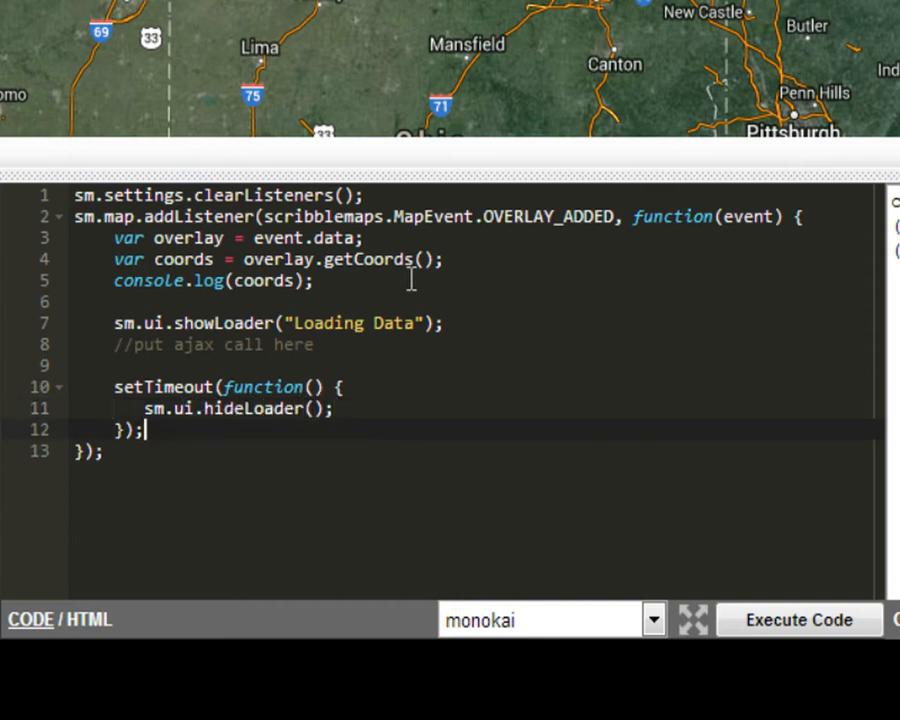
text(, 1)
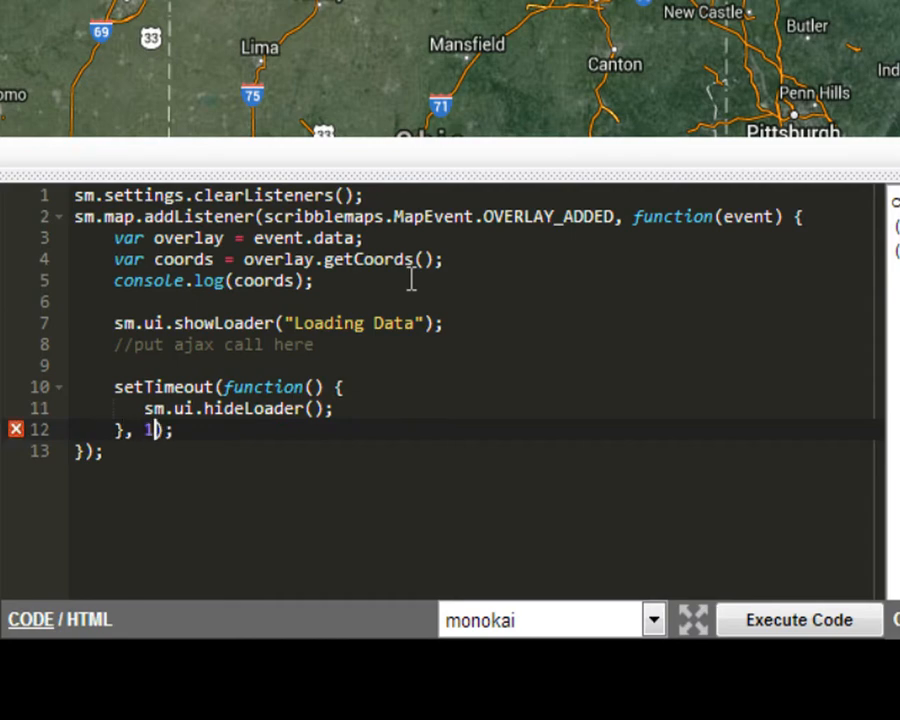
text(500)
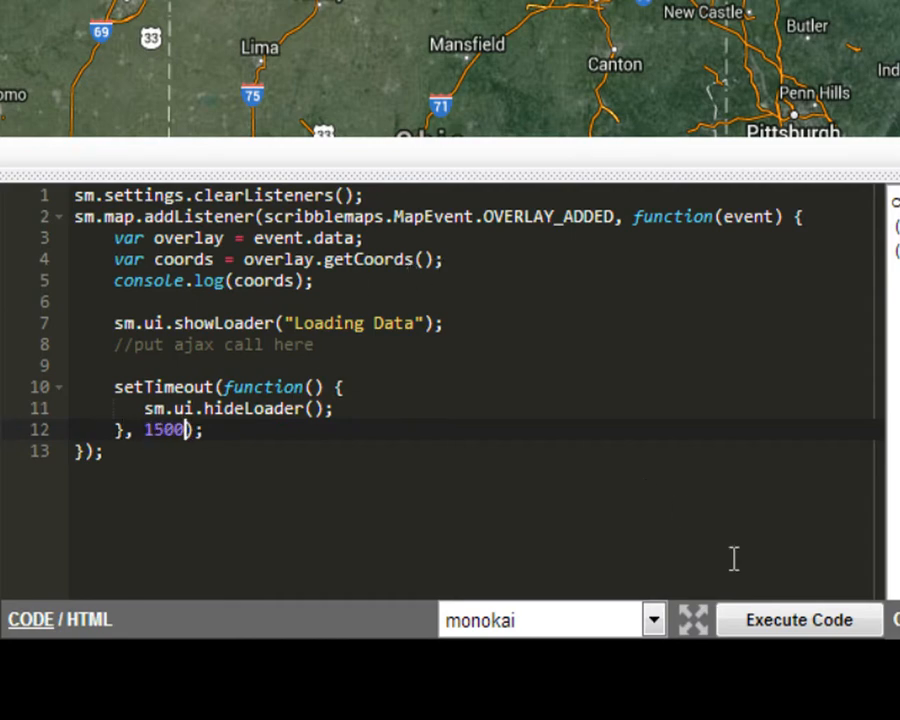
- Execute the code and draw a shape so its coordinates appear in the console
click(800, 620)
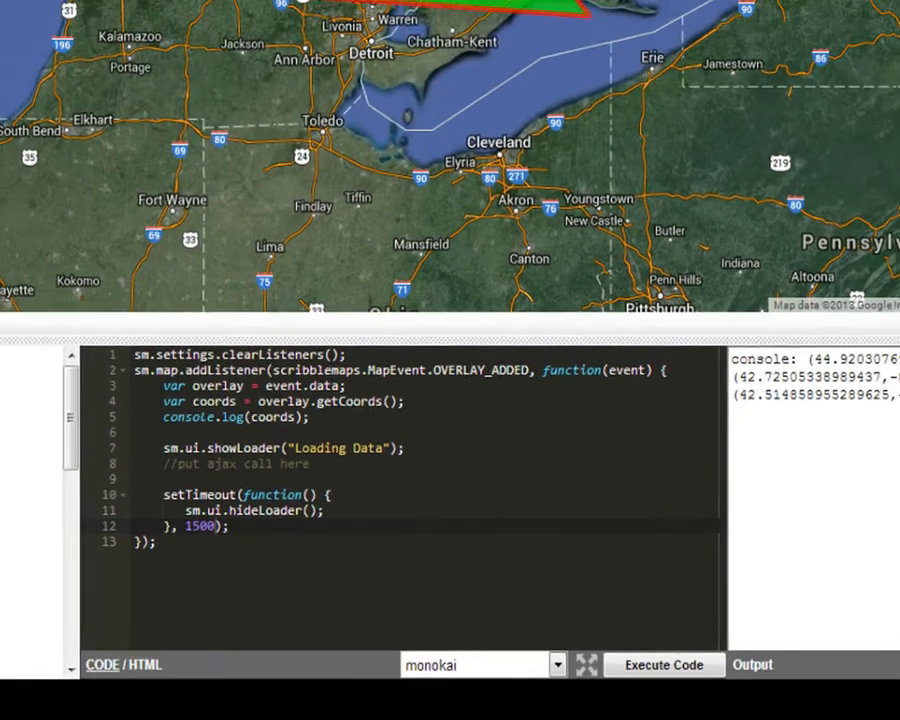
click(664, 664)
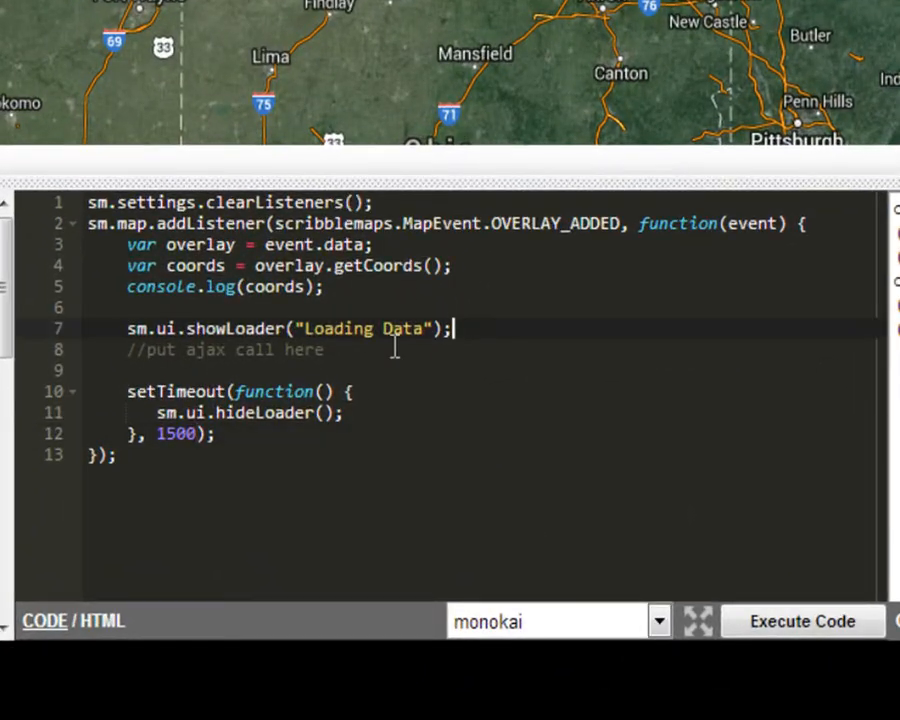
- Add overlay.setStyle({"fillColor": "#0000FF", "lineColor": "#0000FF"}) before the timeout
text(ov)
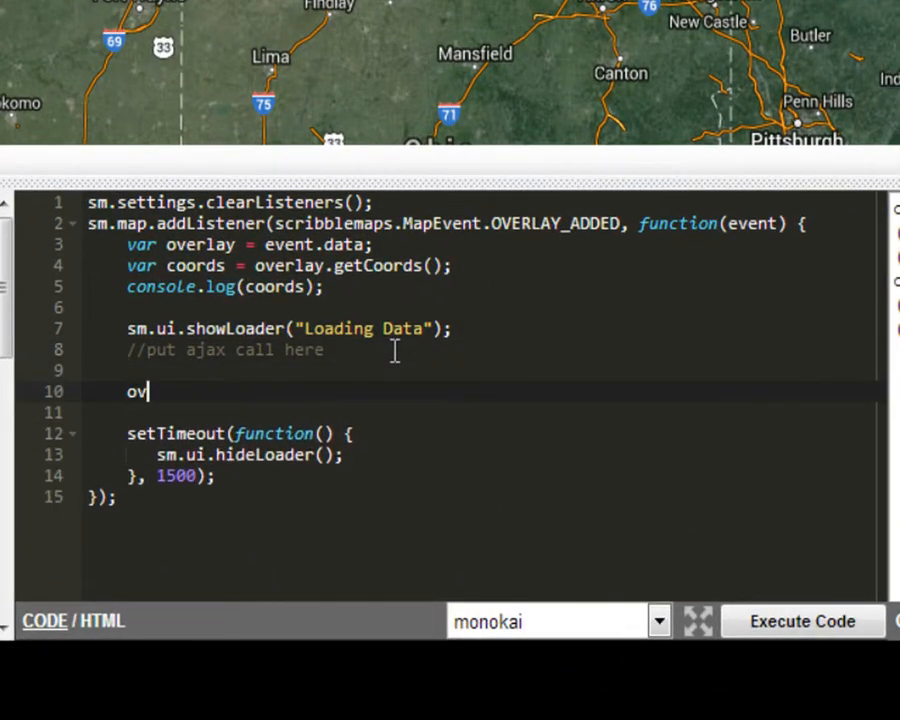
text(erlay.)
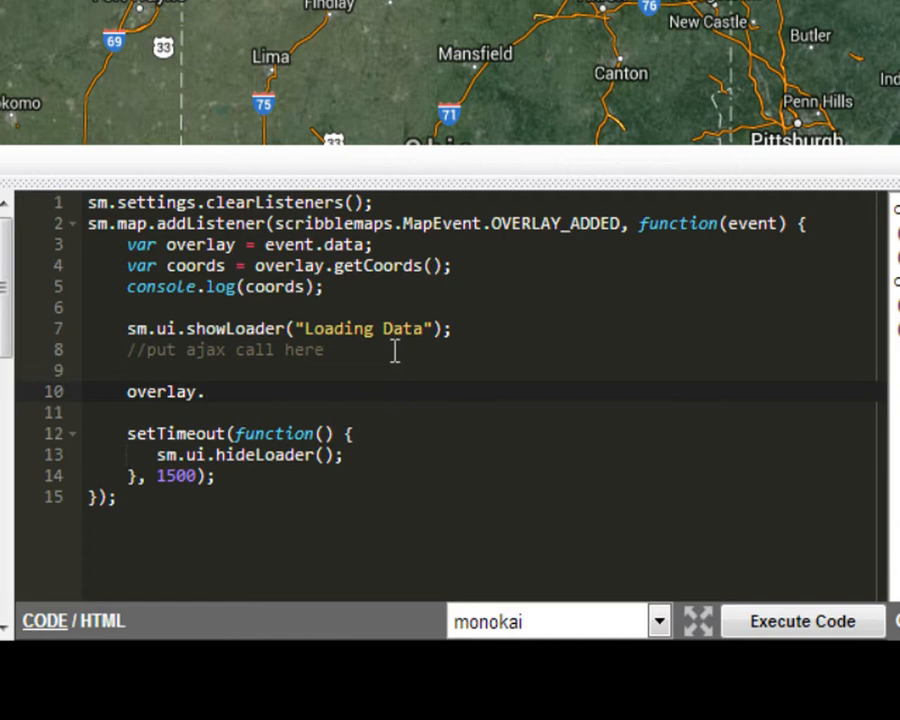
text(setStyle()
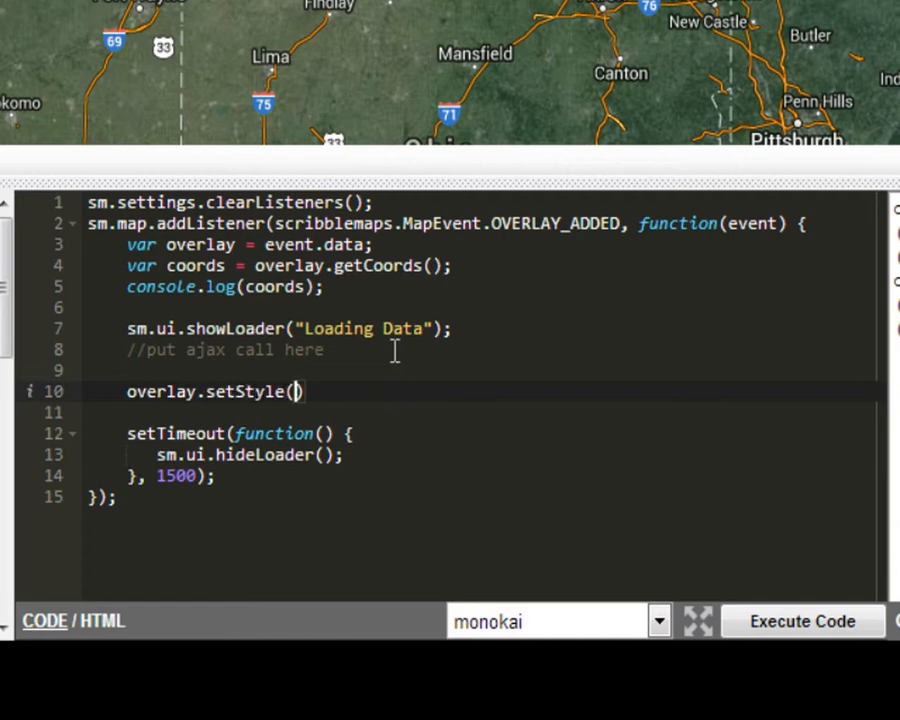
text({f})
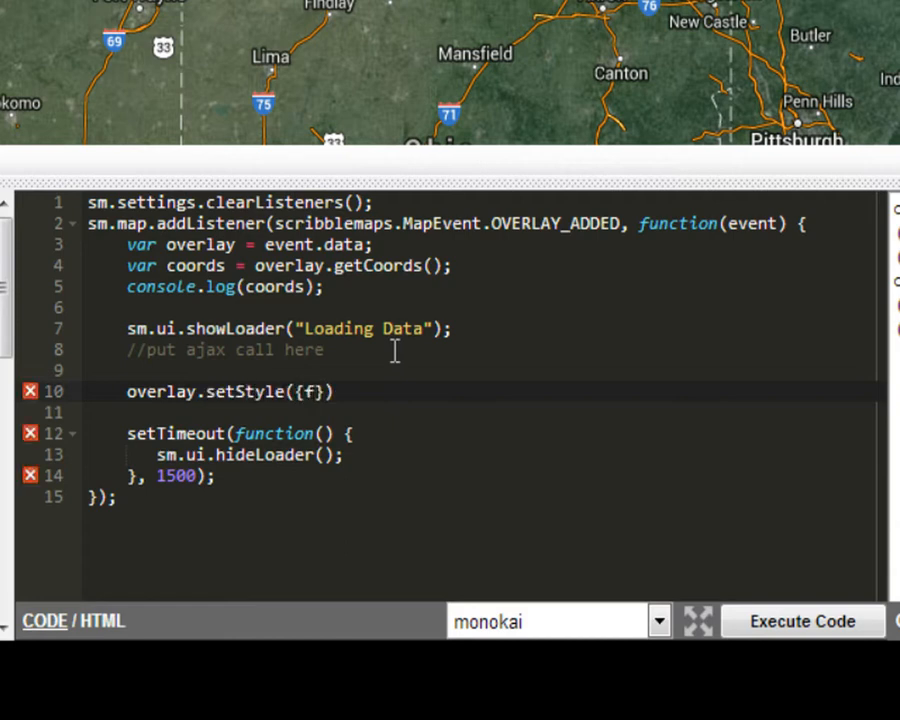
text("fillColor": "#)
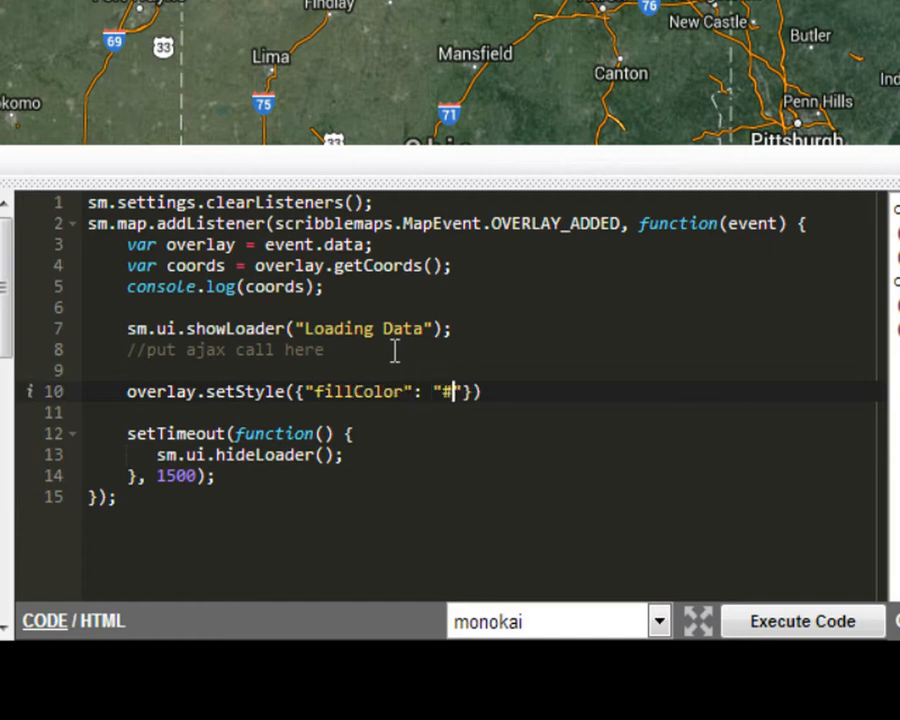
text(0000)
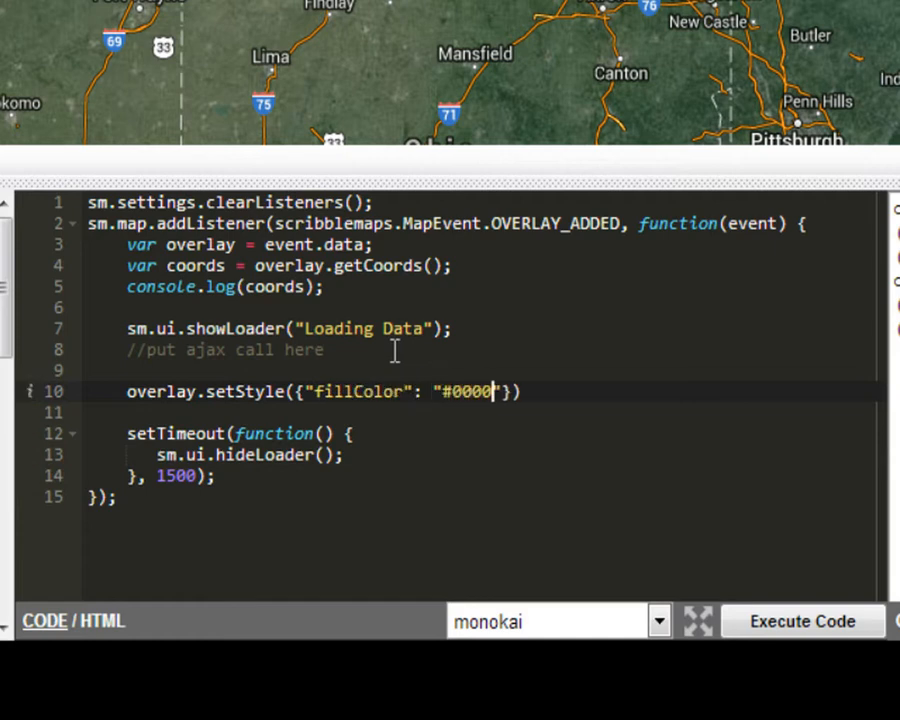
text(FF", ")
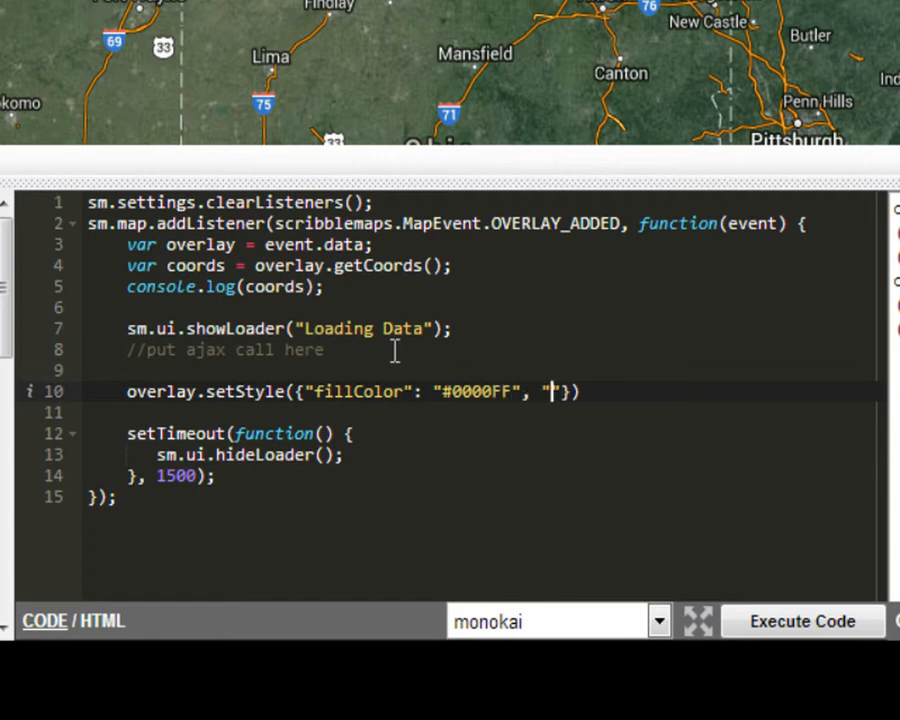
text(lineColor)
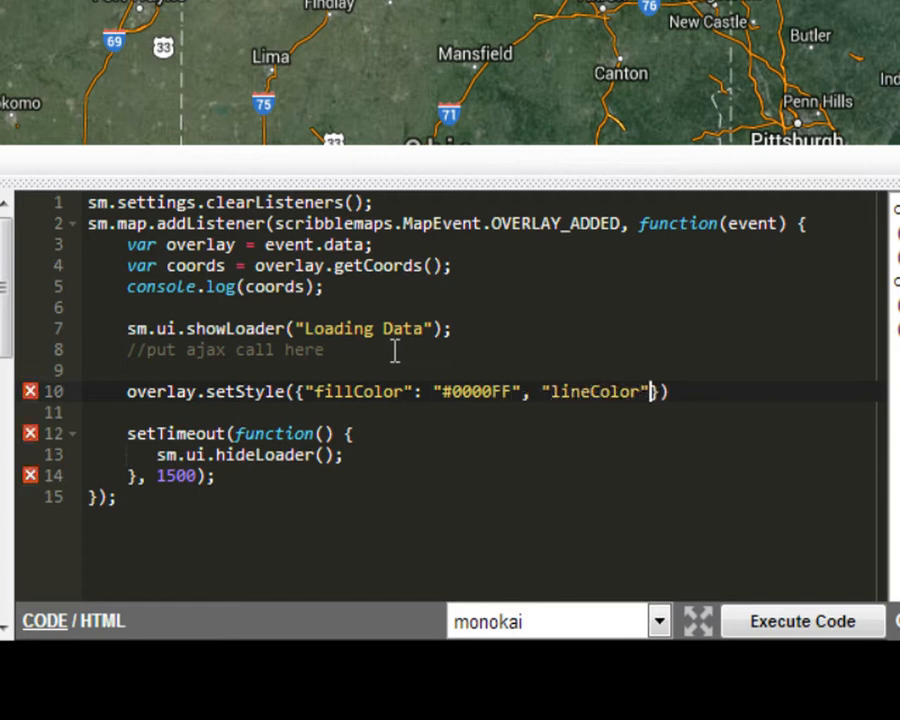
text("#")
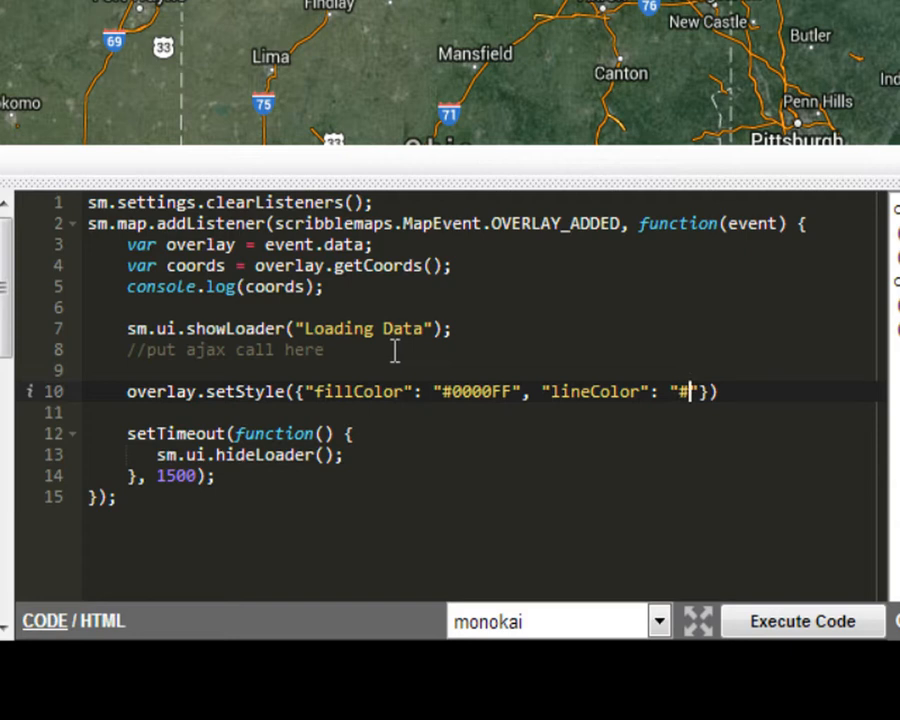
text(0000FF)
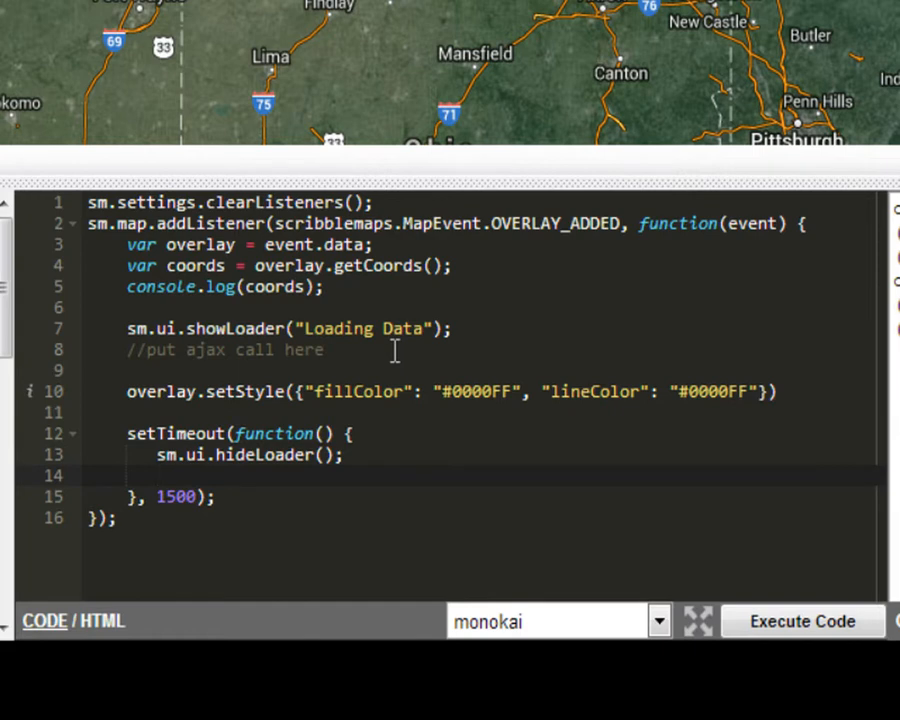
- Add overlay.remove(); inside the timeout function
text(overla)
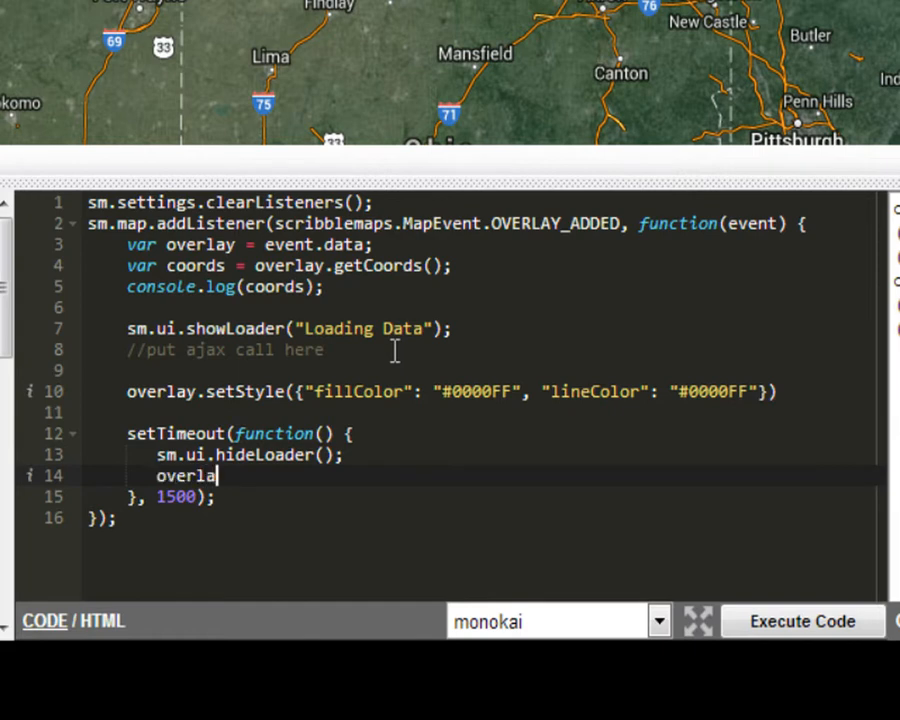
text(.remove())
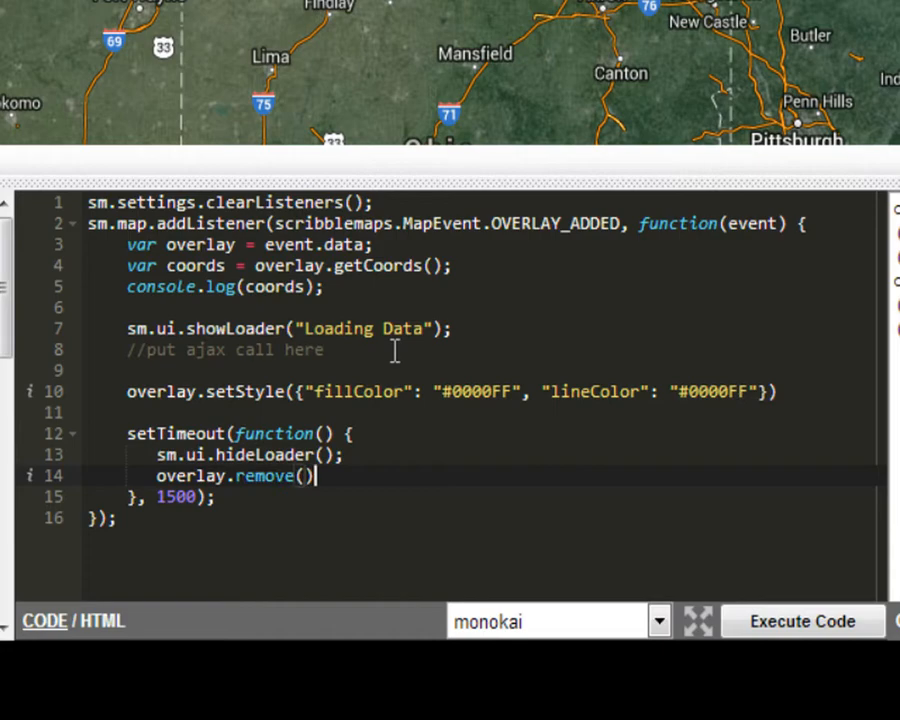
- Execute the code and draw a test triangle west of Lake Michigan that appears blue with the loader
click(800, 620)
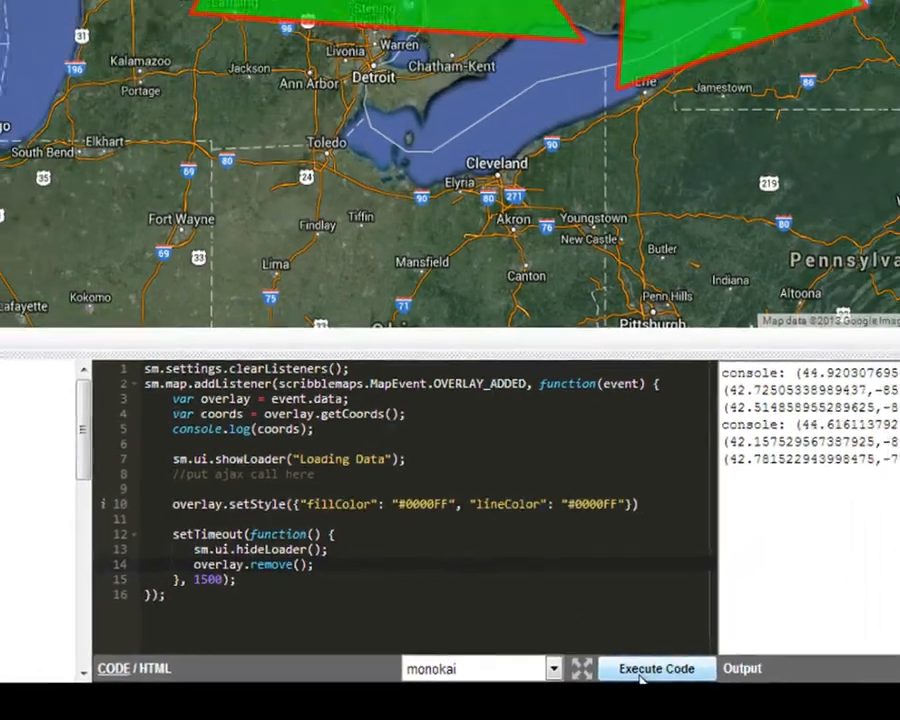
click(656, 668)
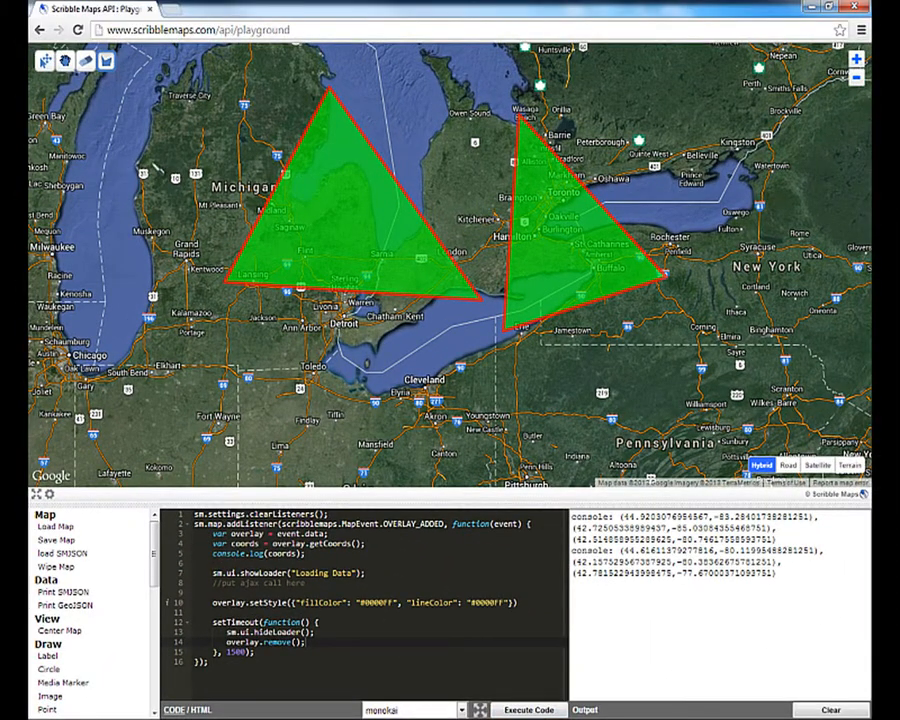
click(528, 710)
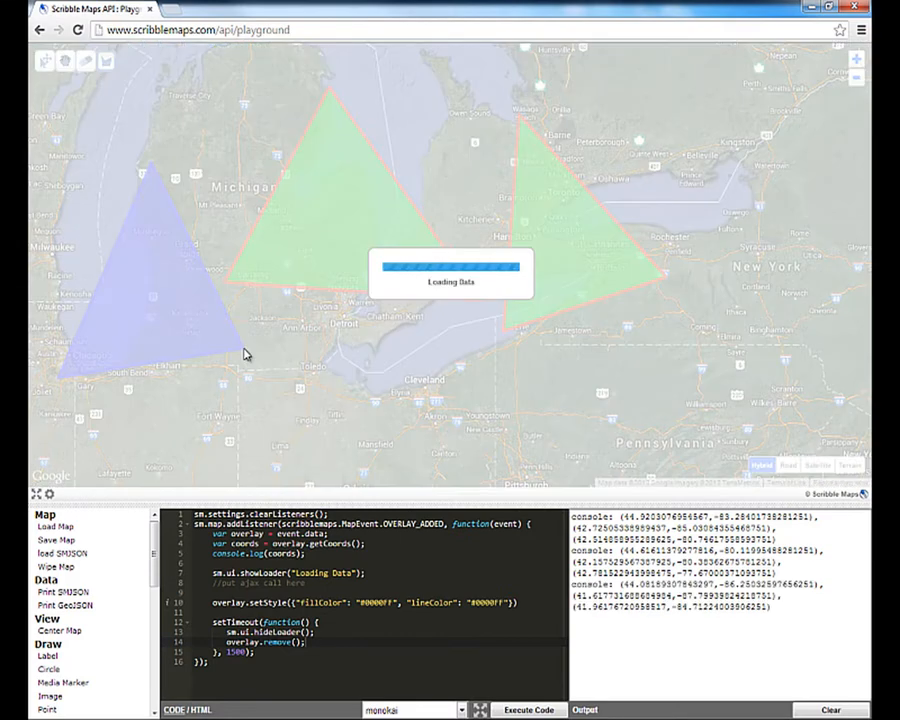